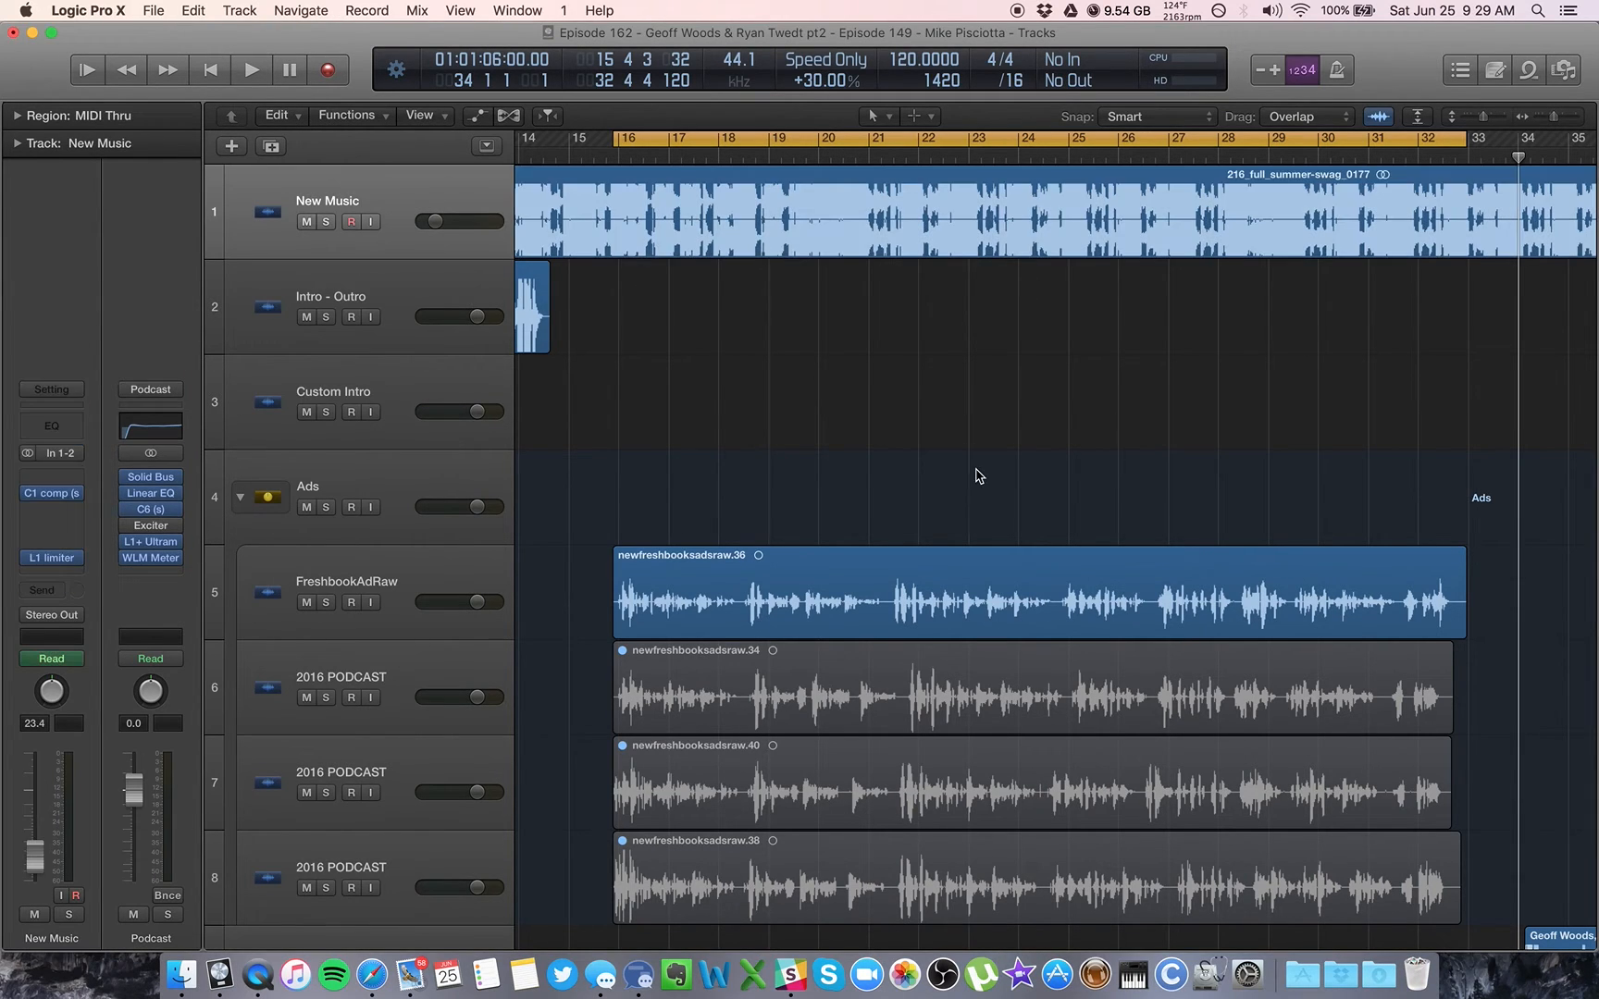
- Audition the New Music region through its C1 compressor, then close the plug-in window
click(1020, 209)
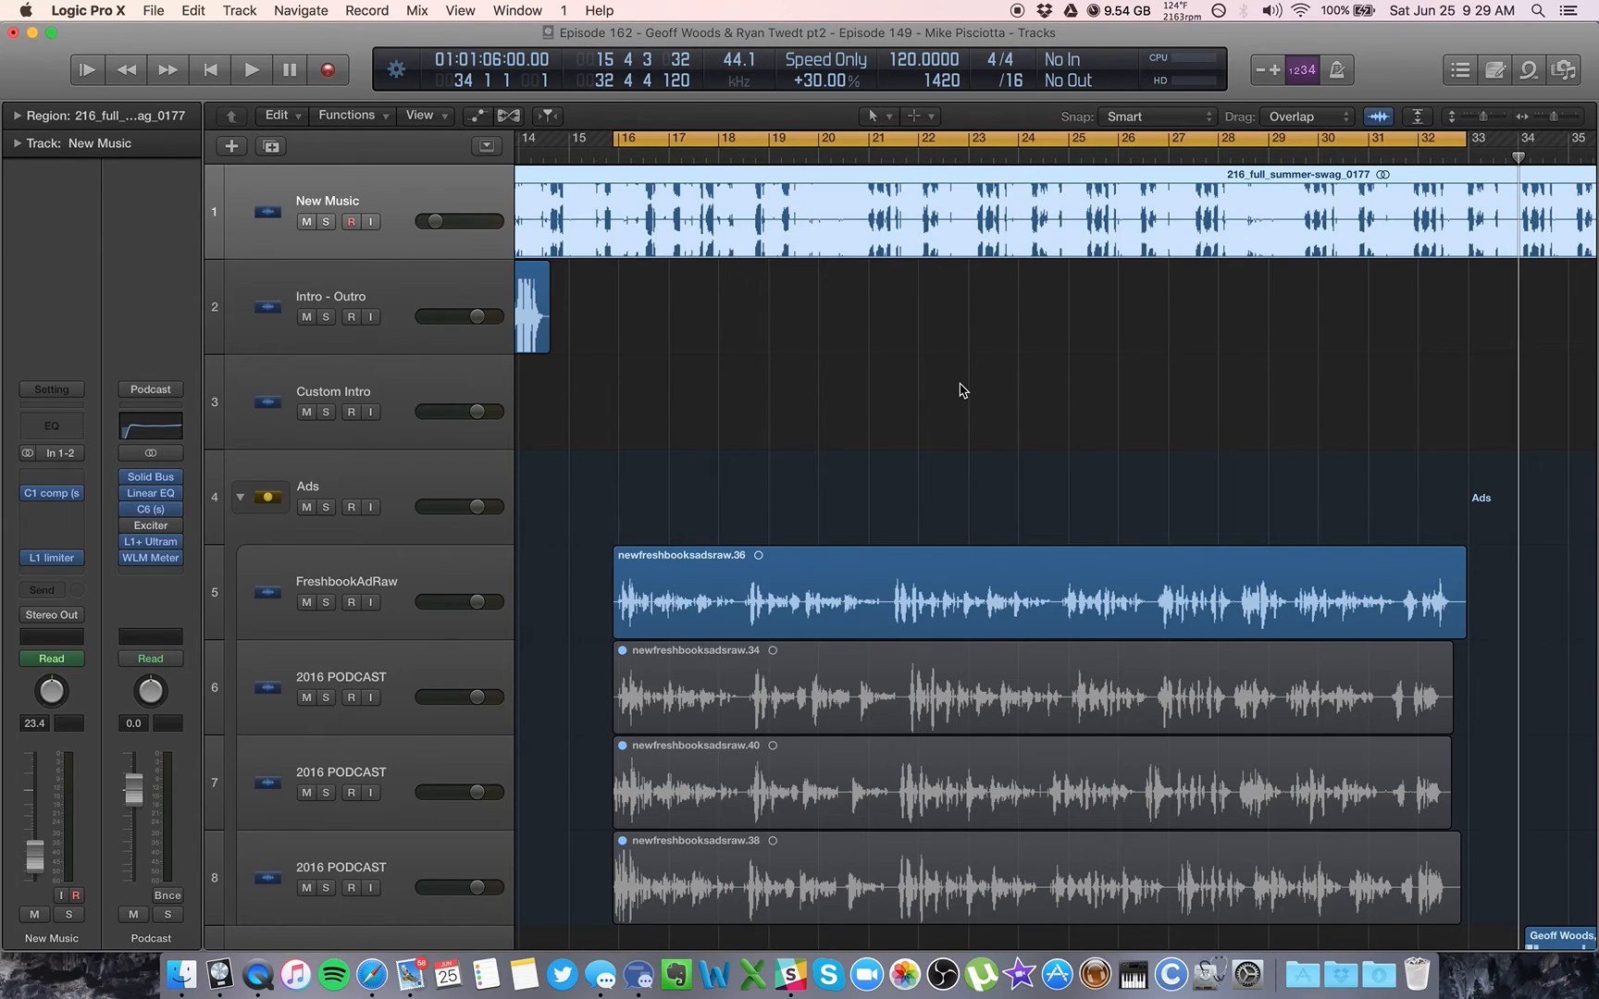
mouse_move(938, 321)
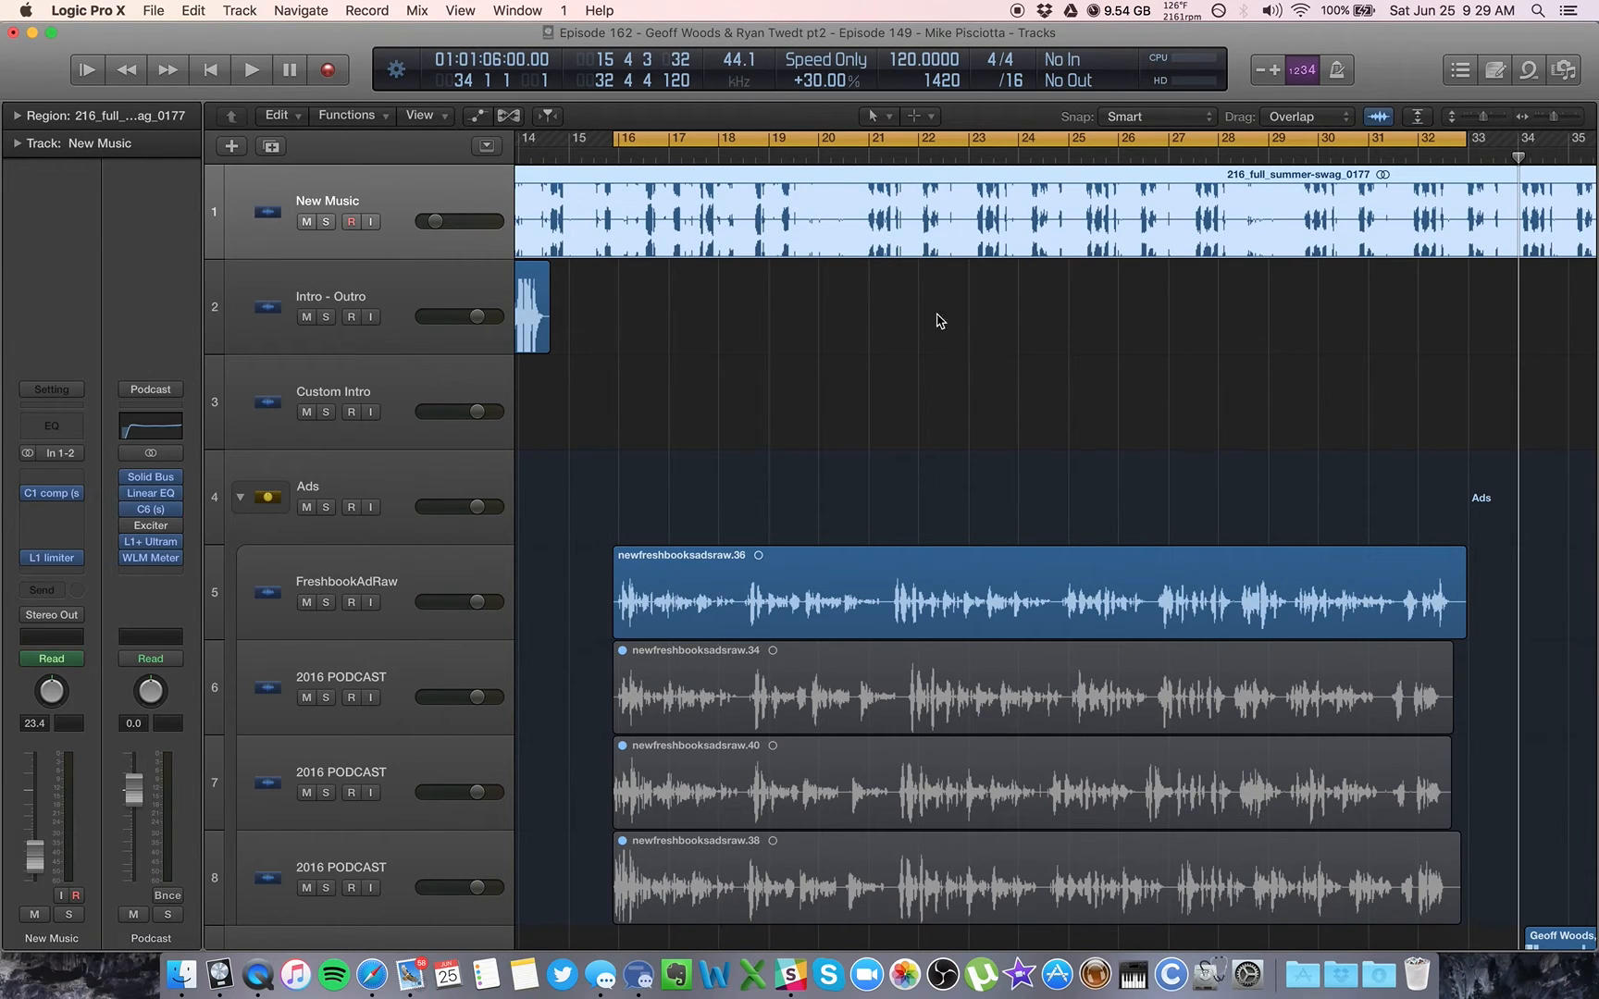
mouse_move(197, 532)
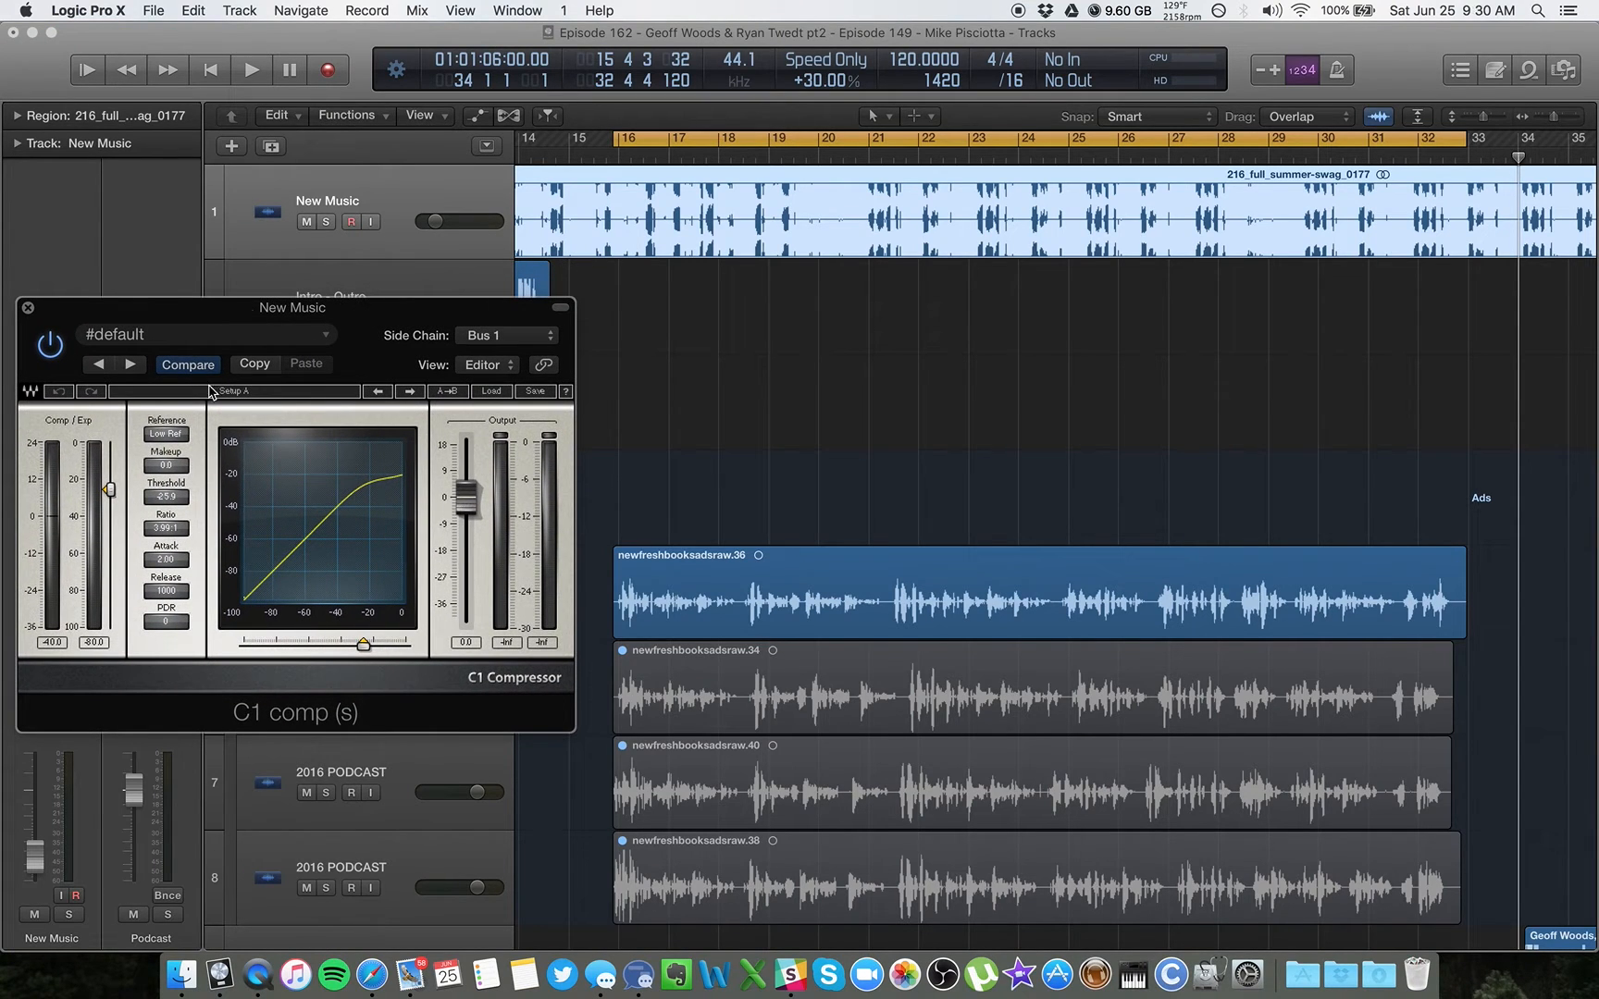
mouse_move(647, 237)
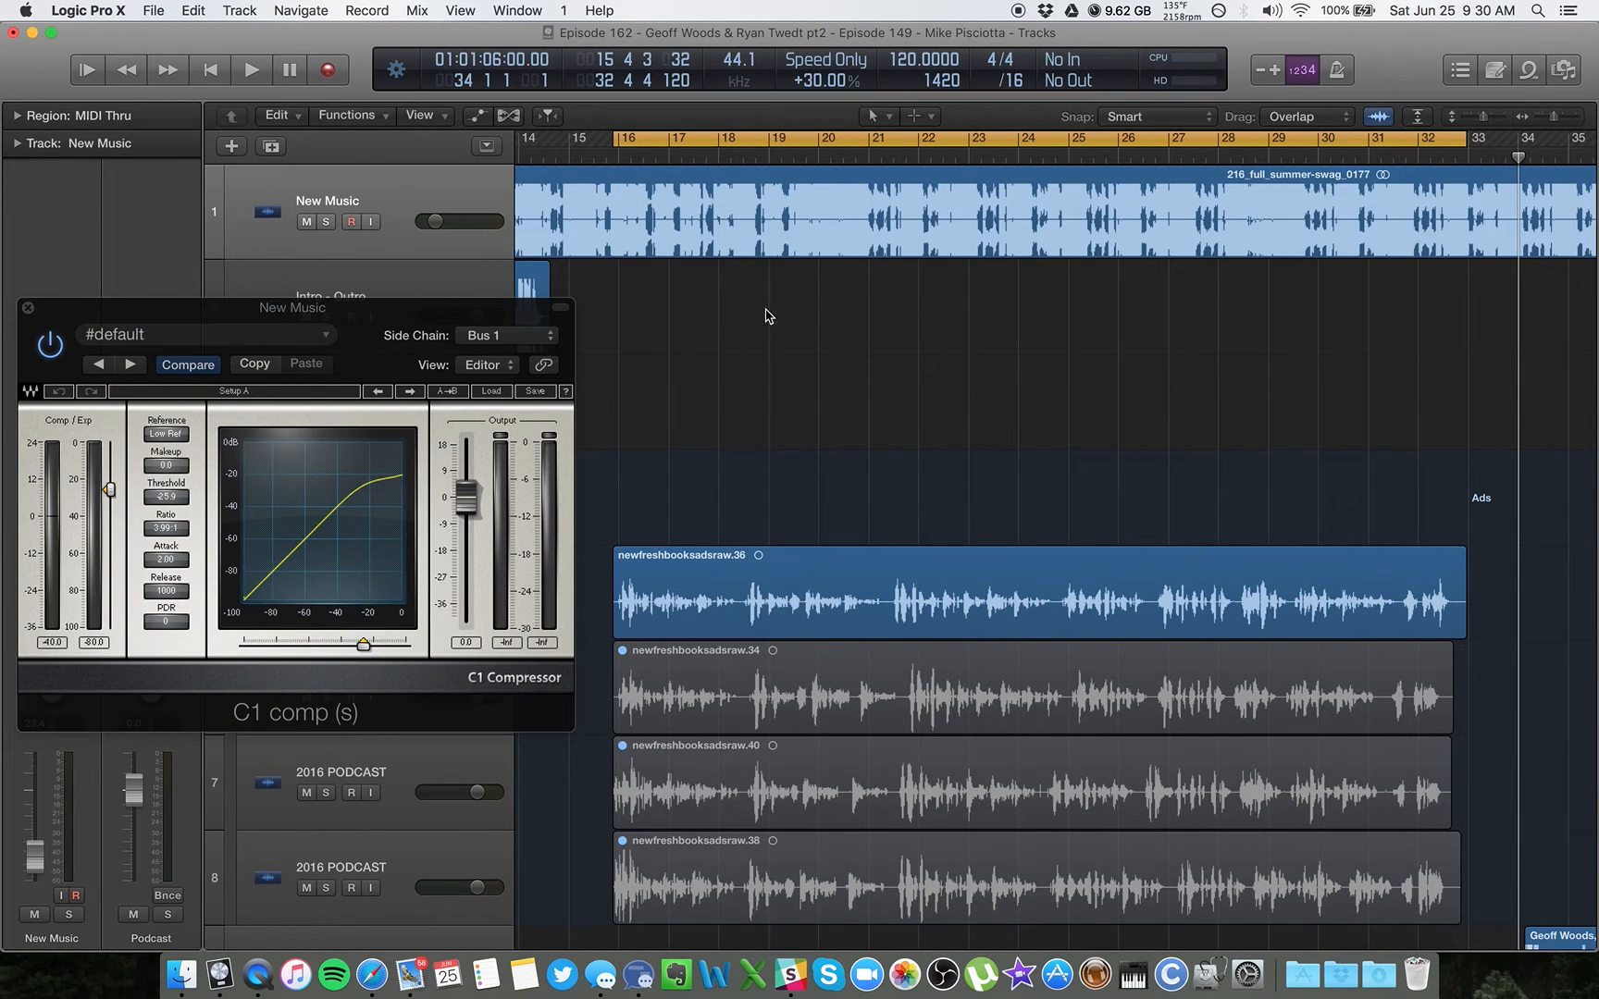
mouse_move(805, 417)
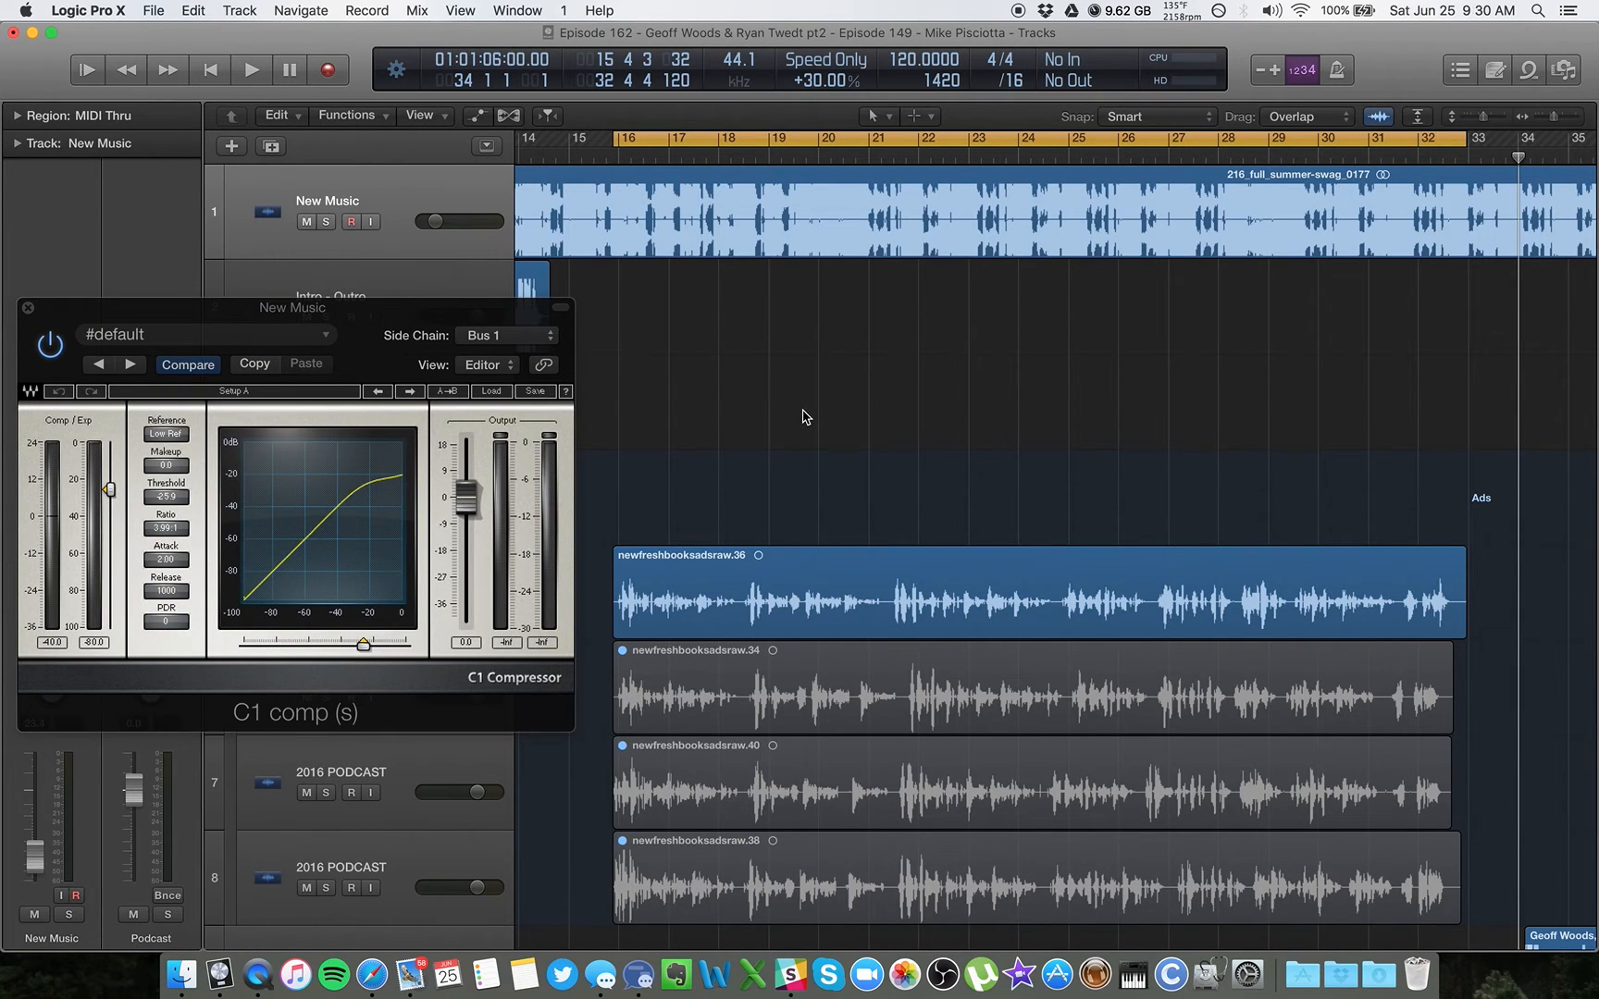
click(250, 70)
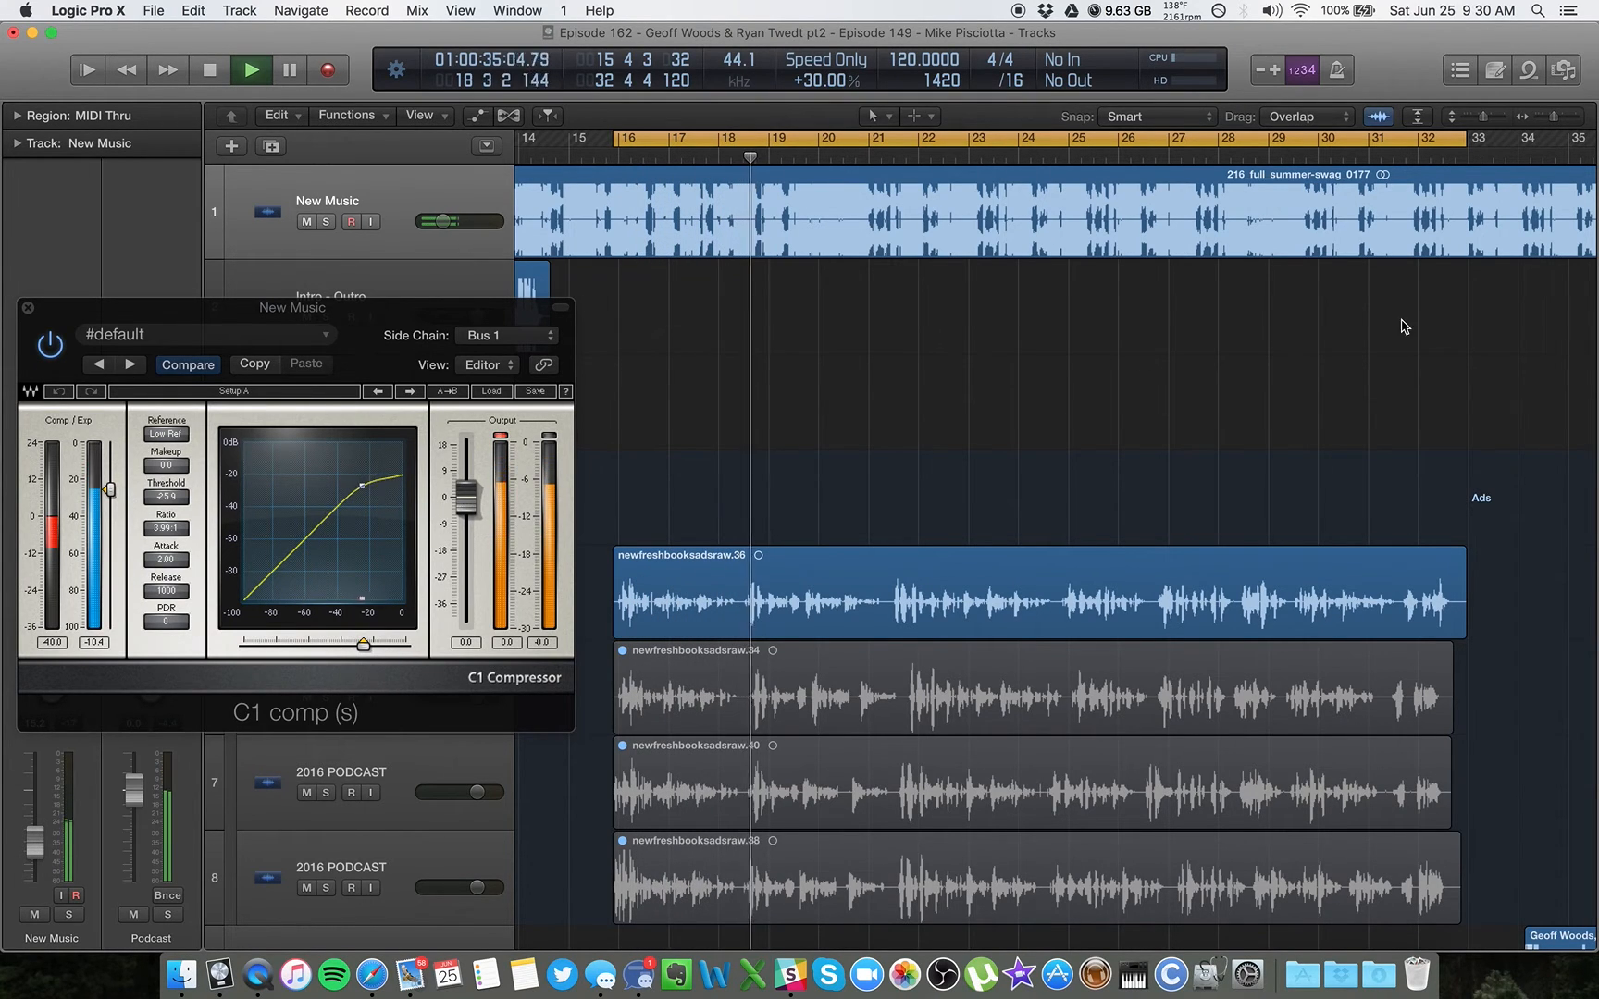
click(1587, 11)
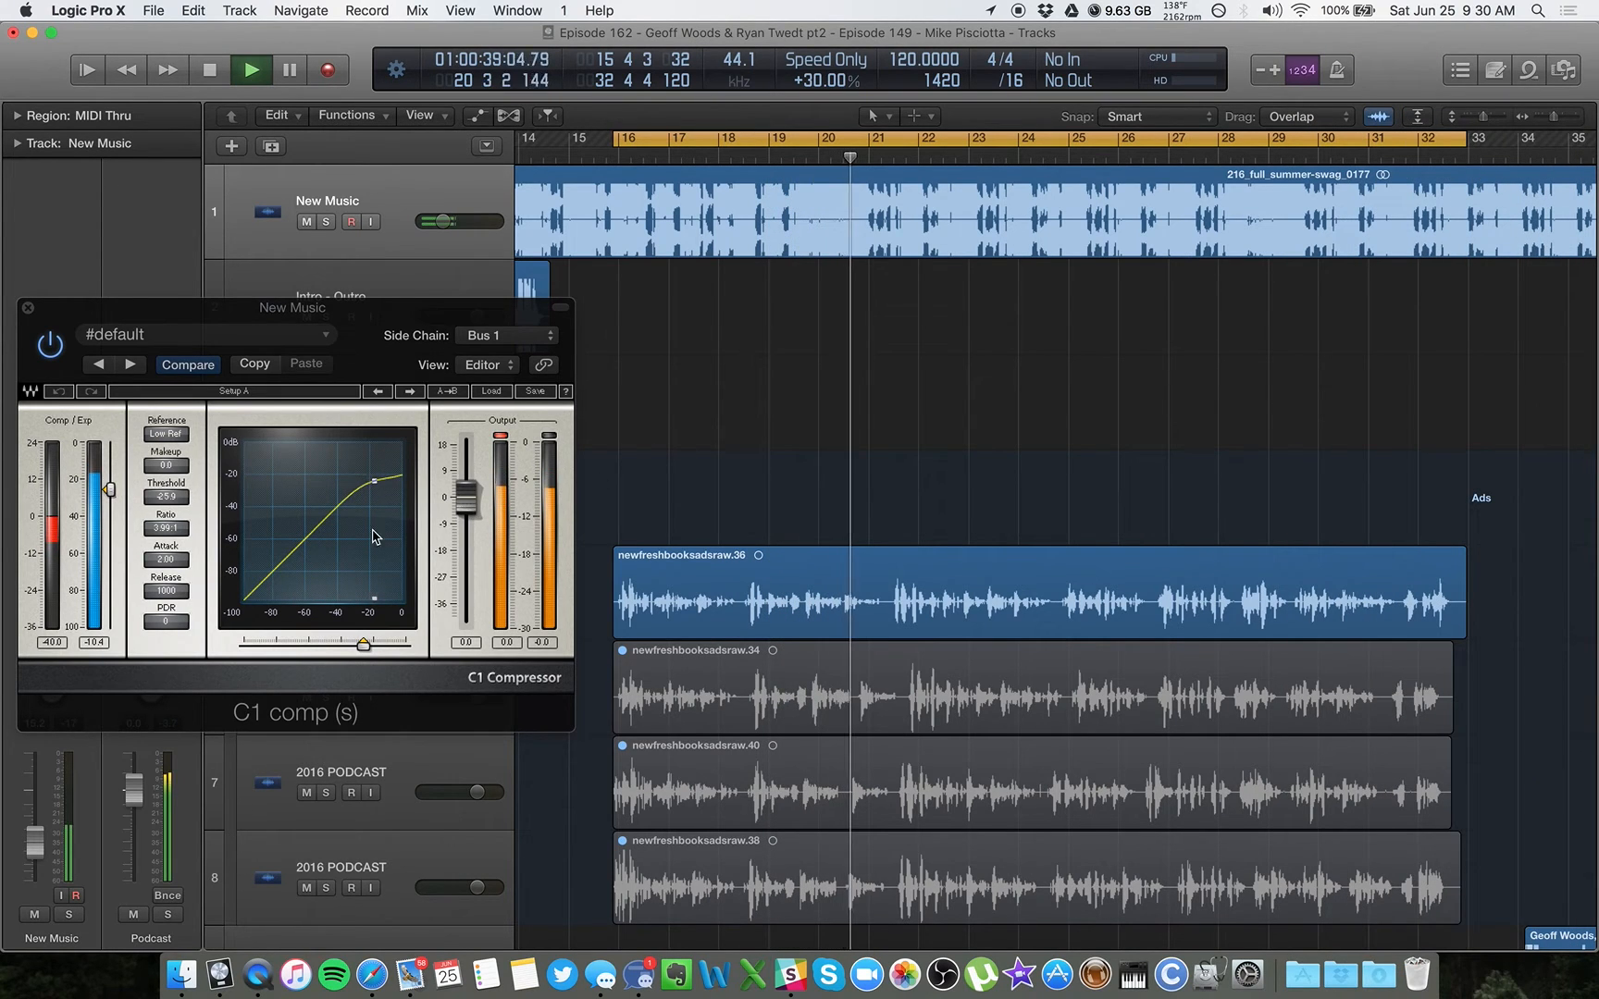
click(250, 69)
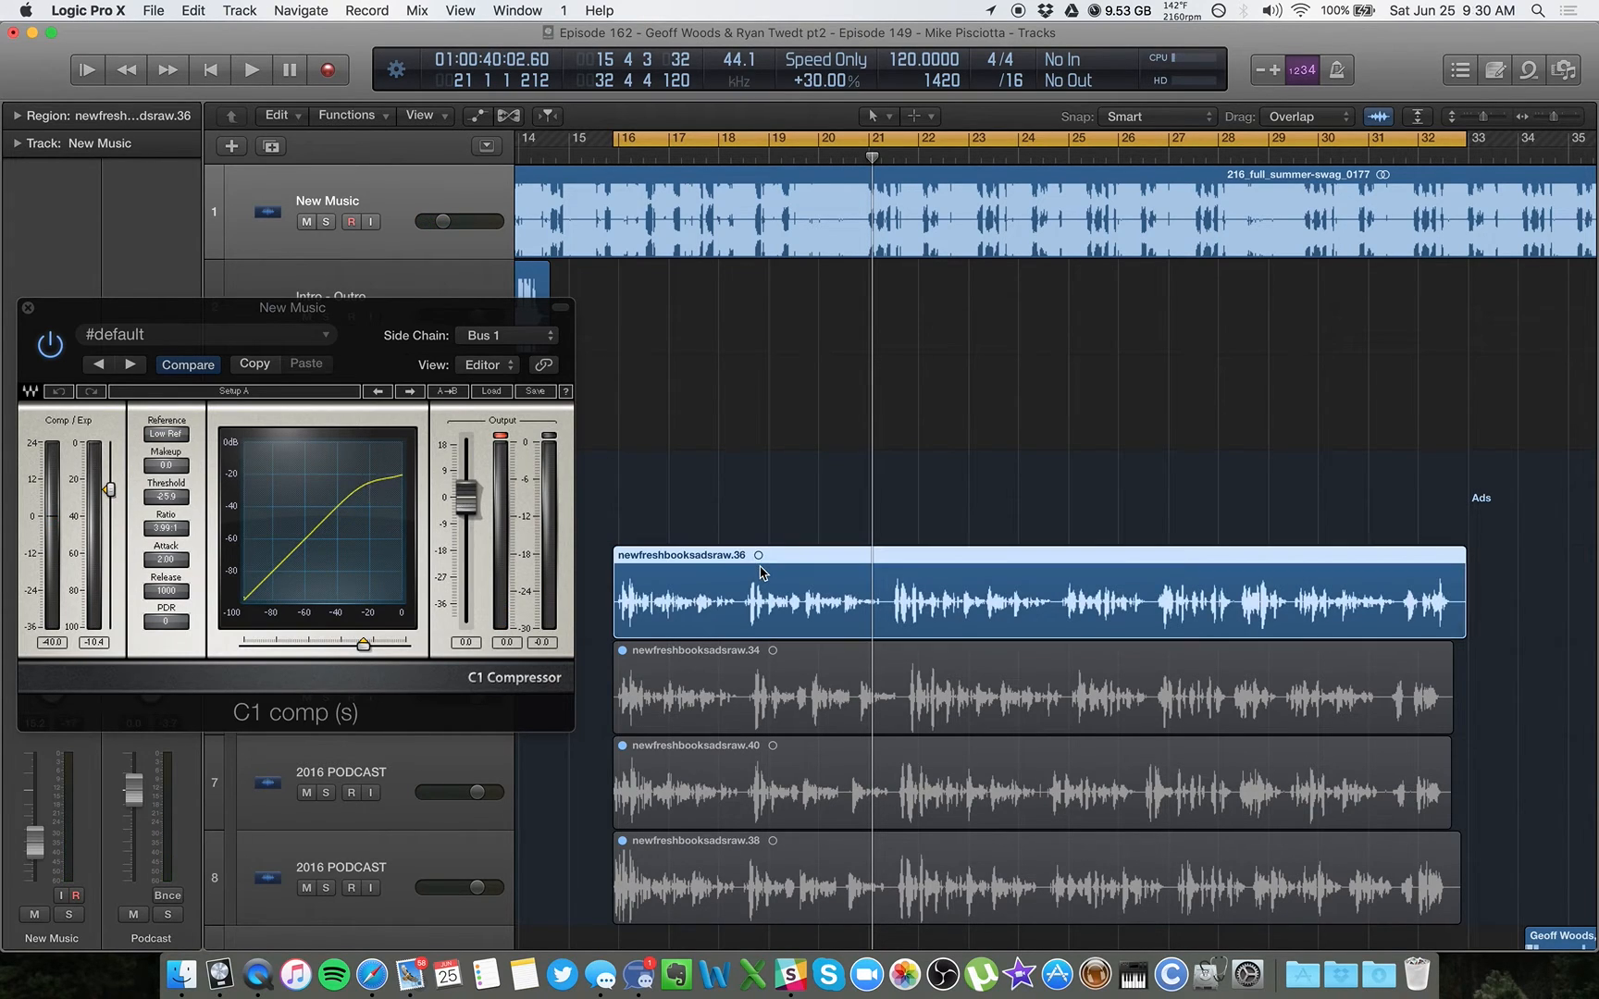
mouse_move(697, 518)
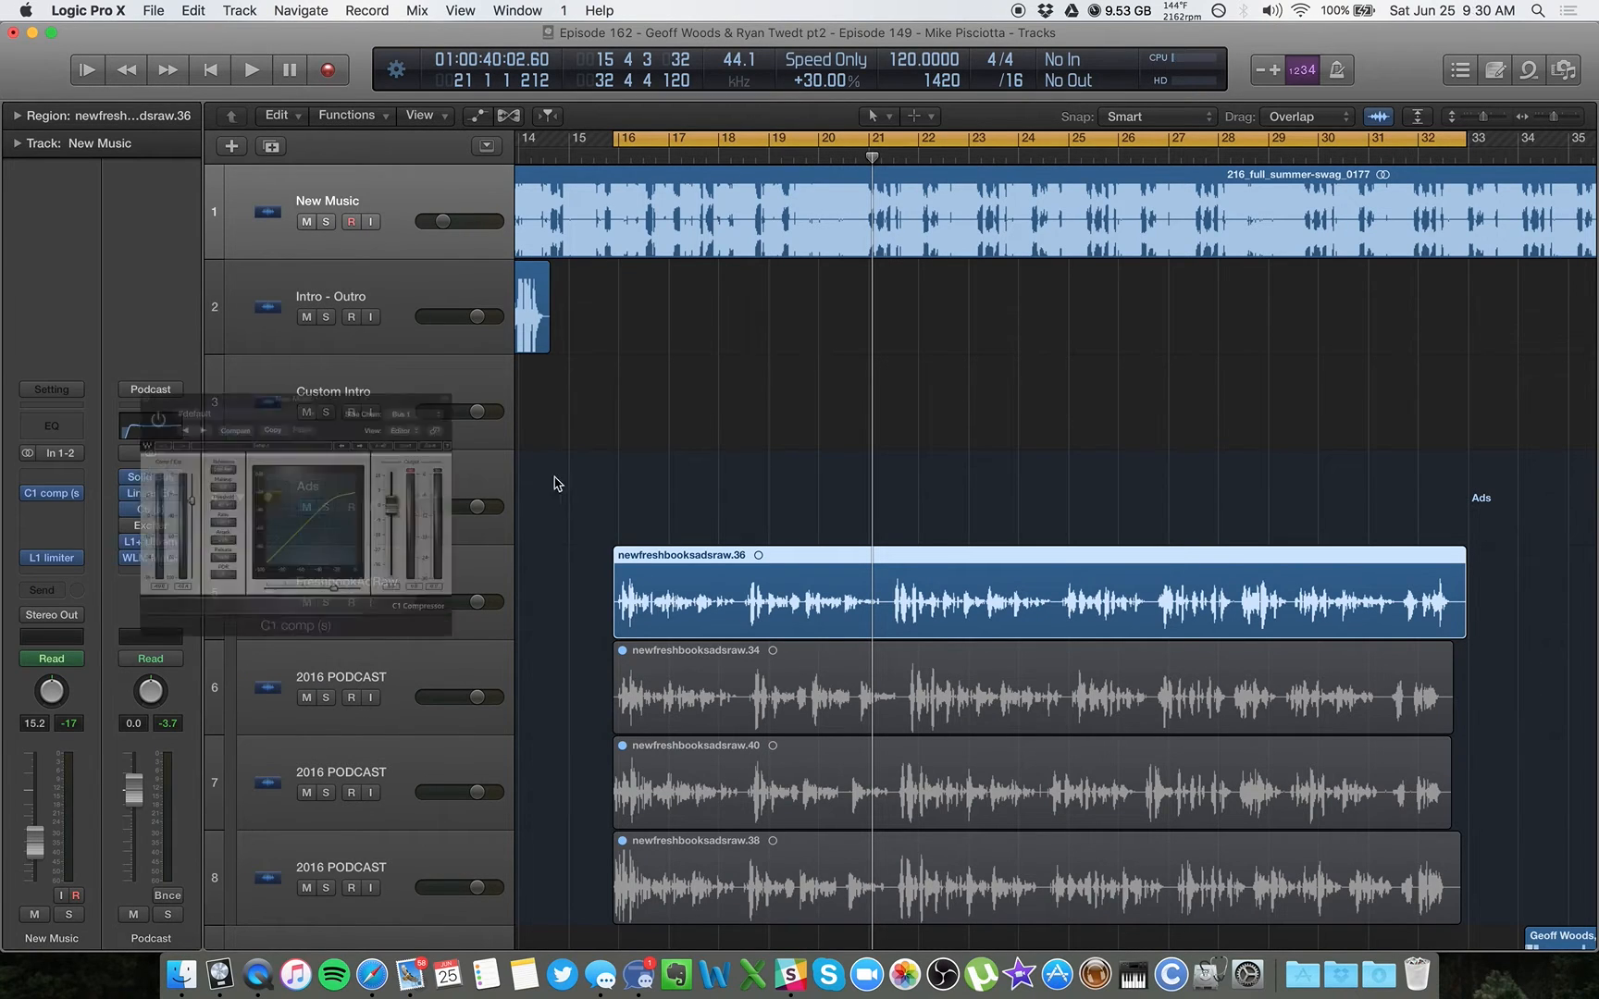
- Select the Ads folder track to show its Bus 3 channel strip in the Inspector
click(250, 70)
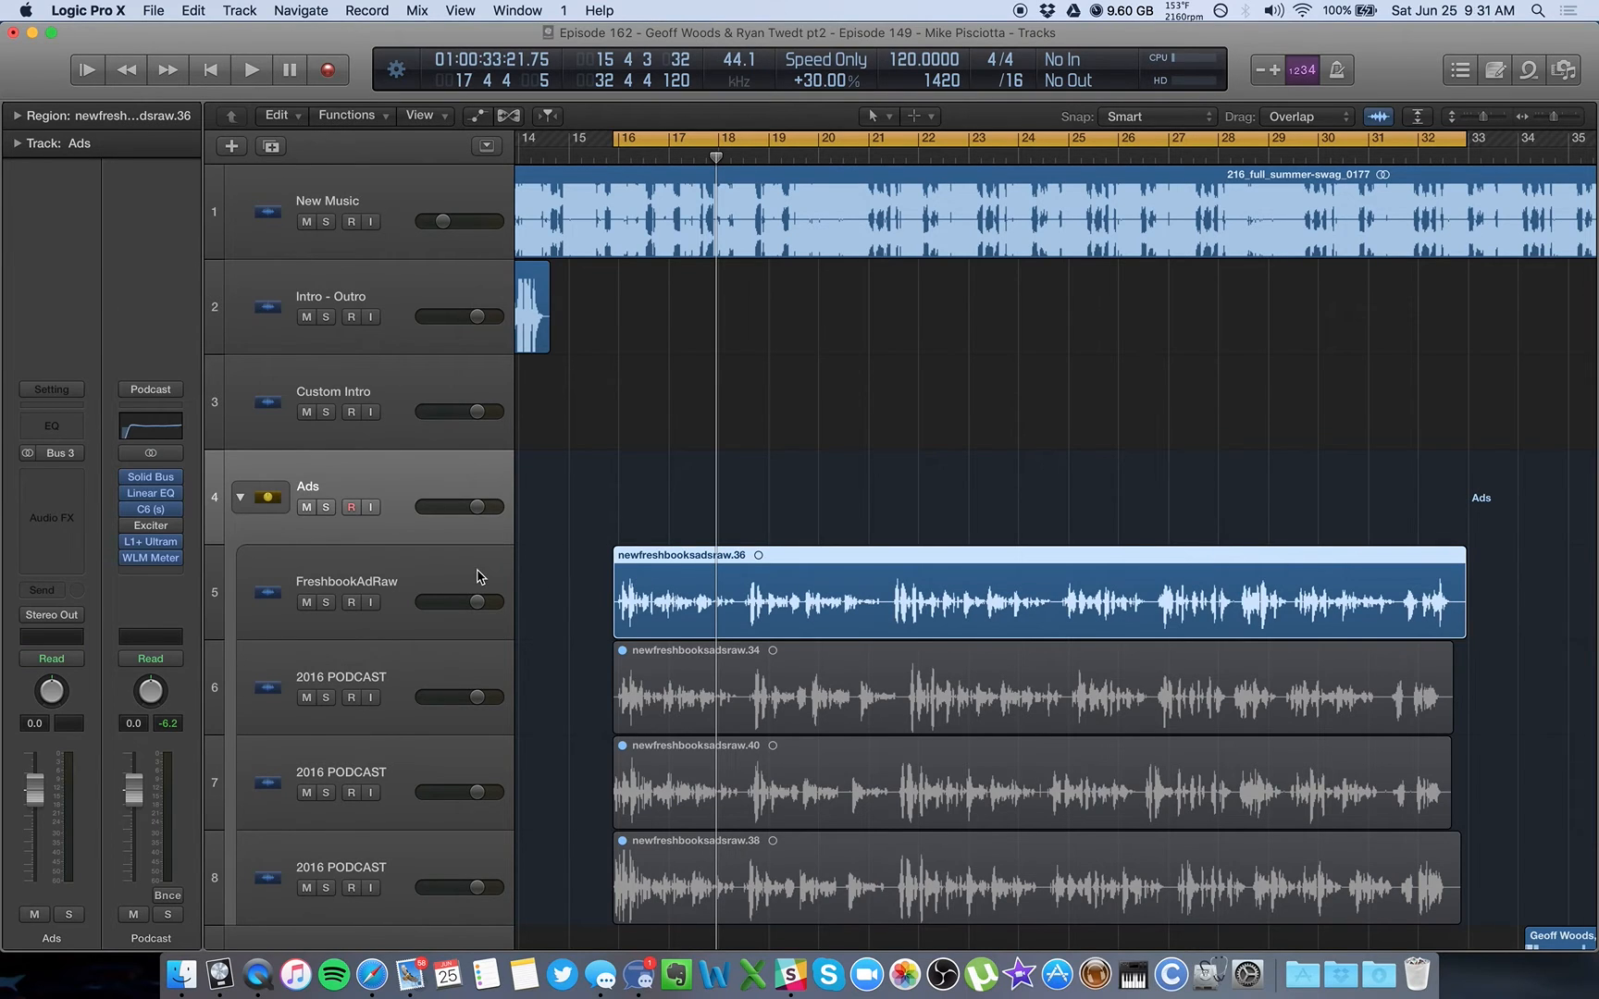
- Route the FreshbookAdRaw track's send to Bus 5, creating a new aux
click(347, 581)
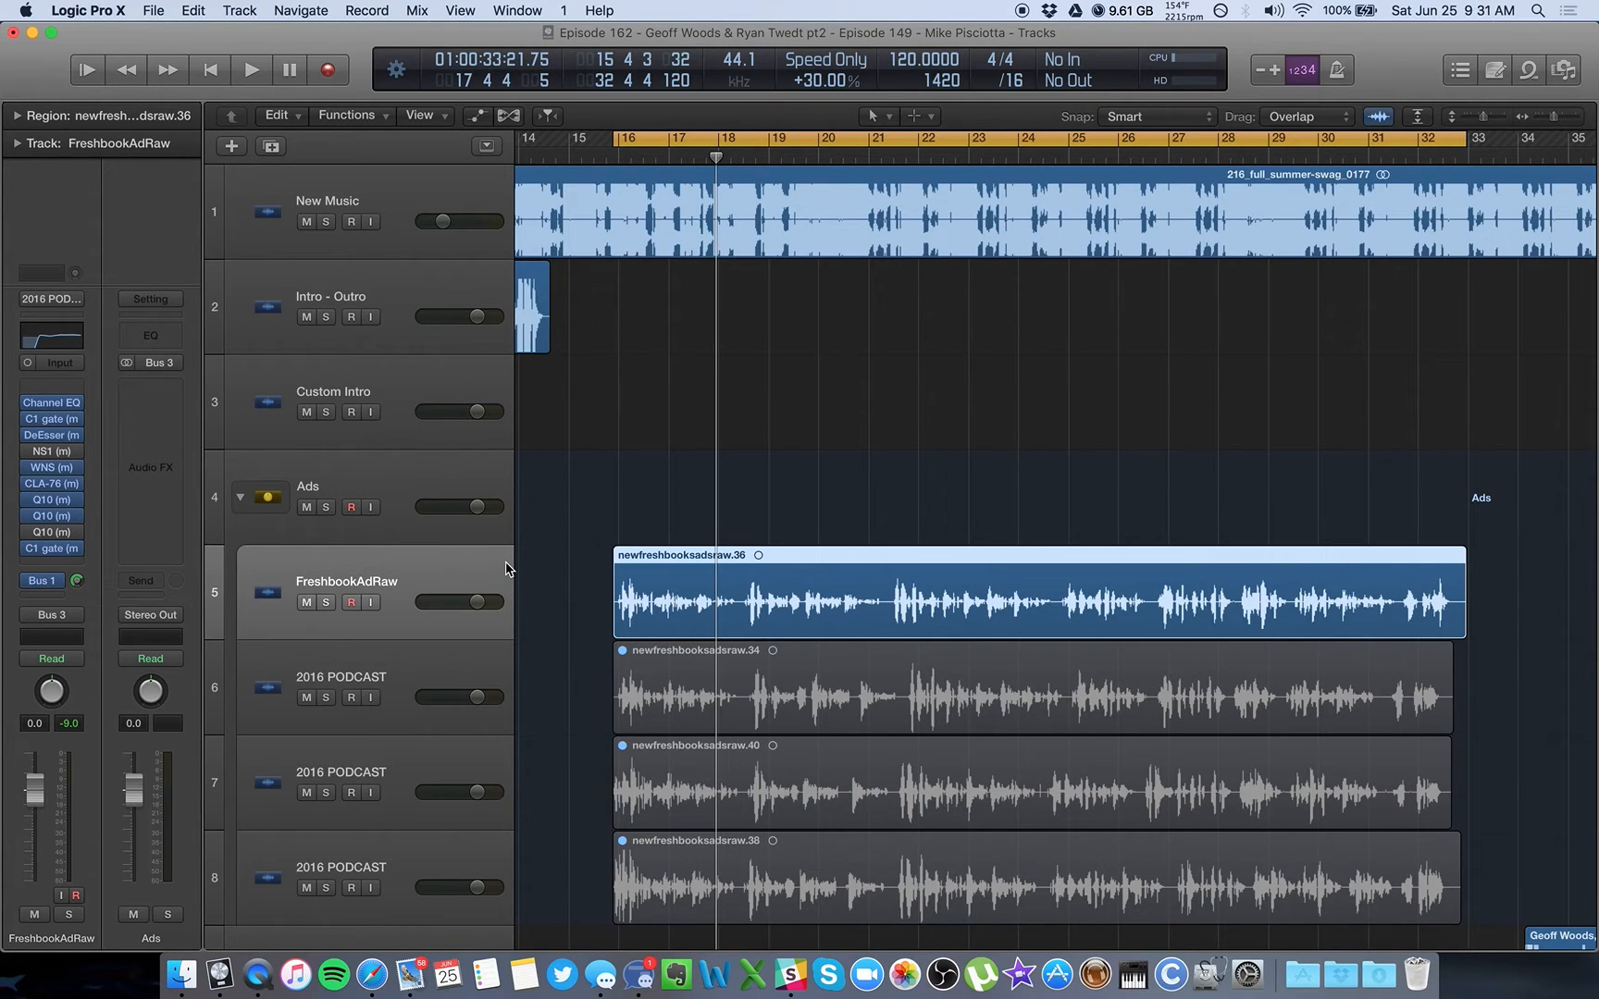
mouse_move(462, 577)
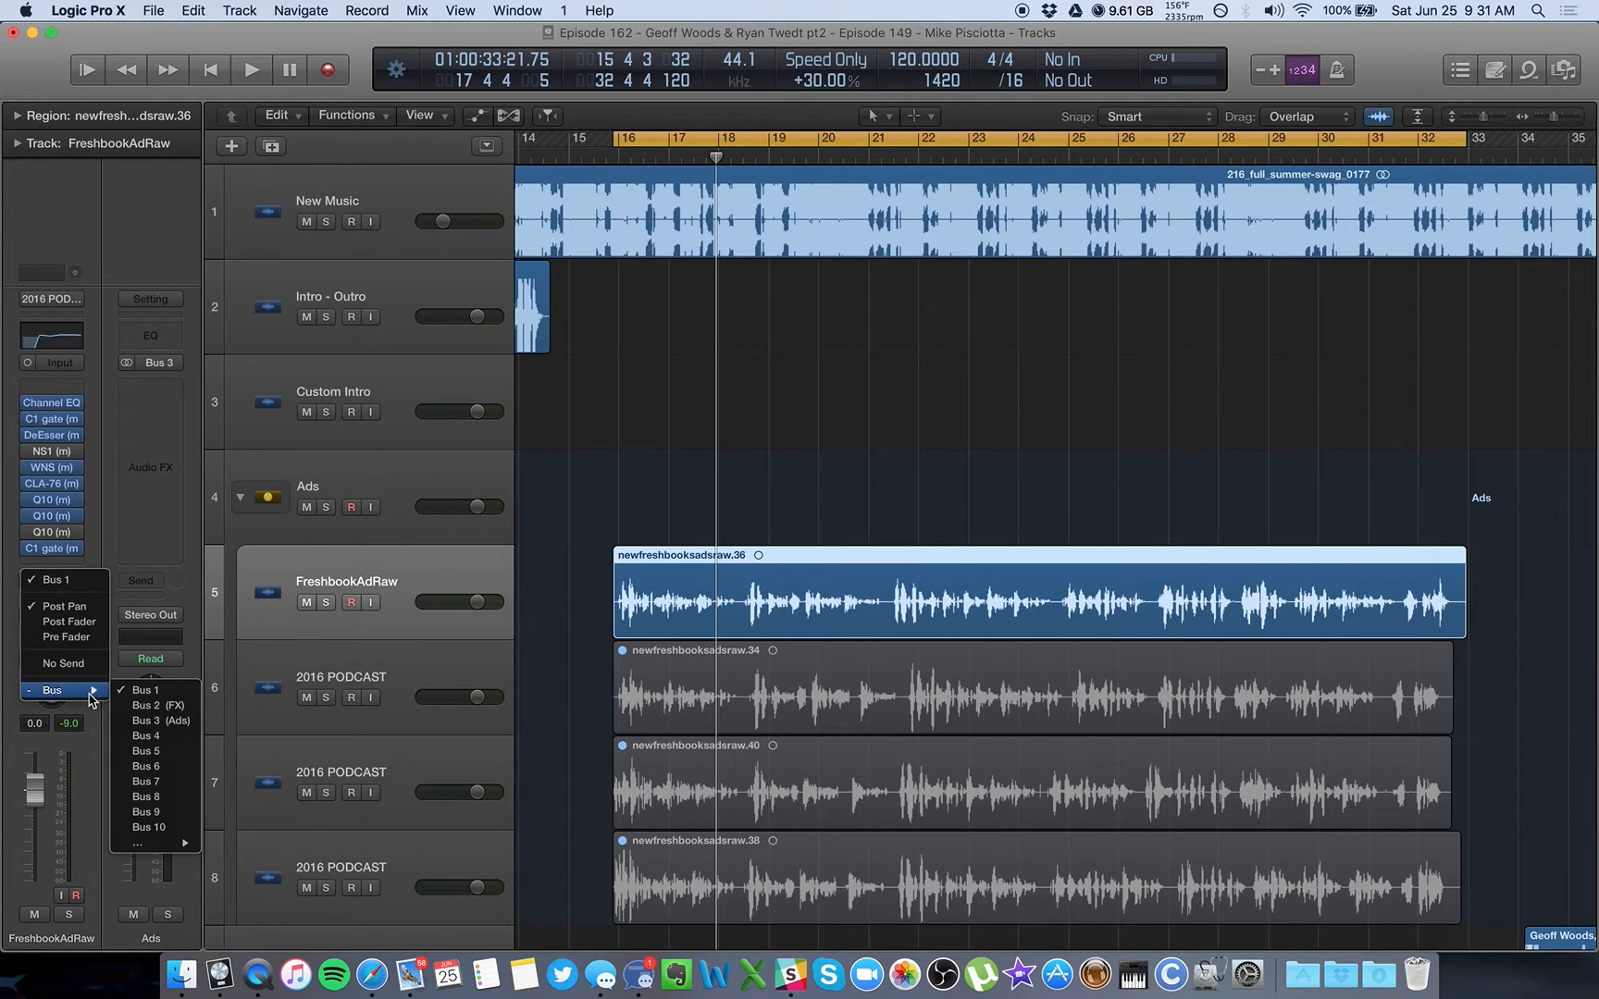
mouse_move(149, 751)
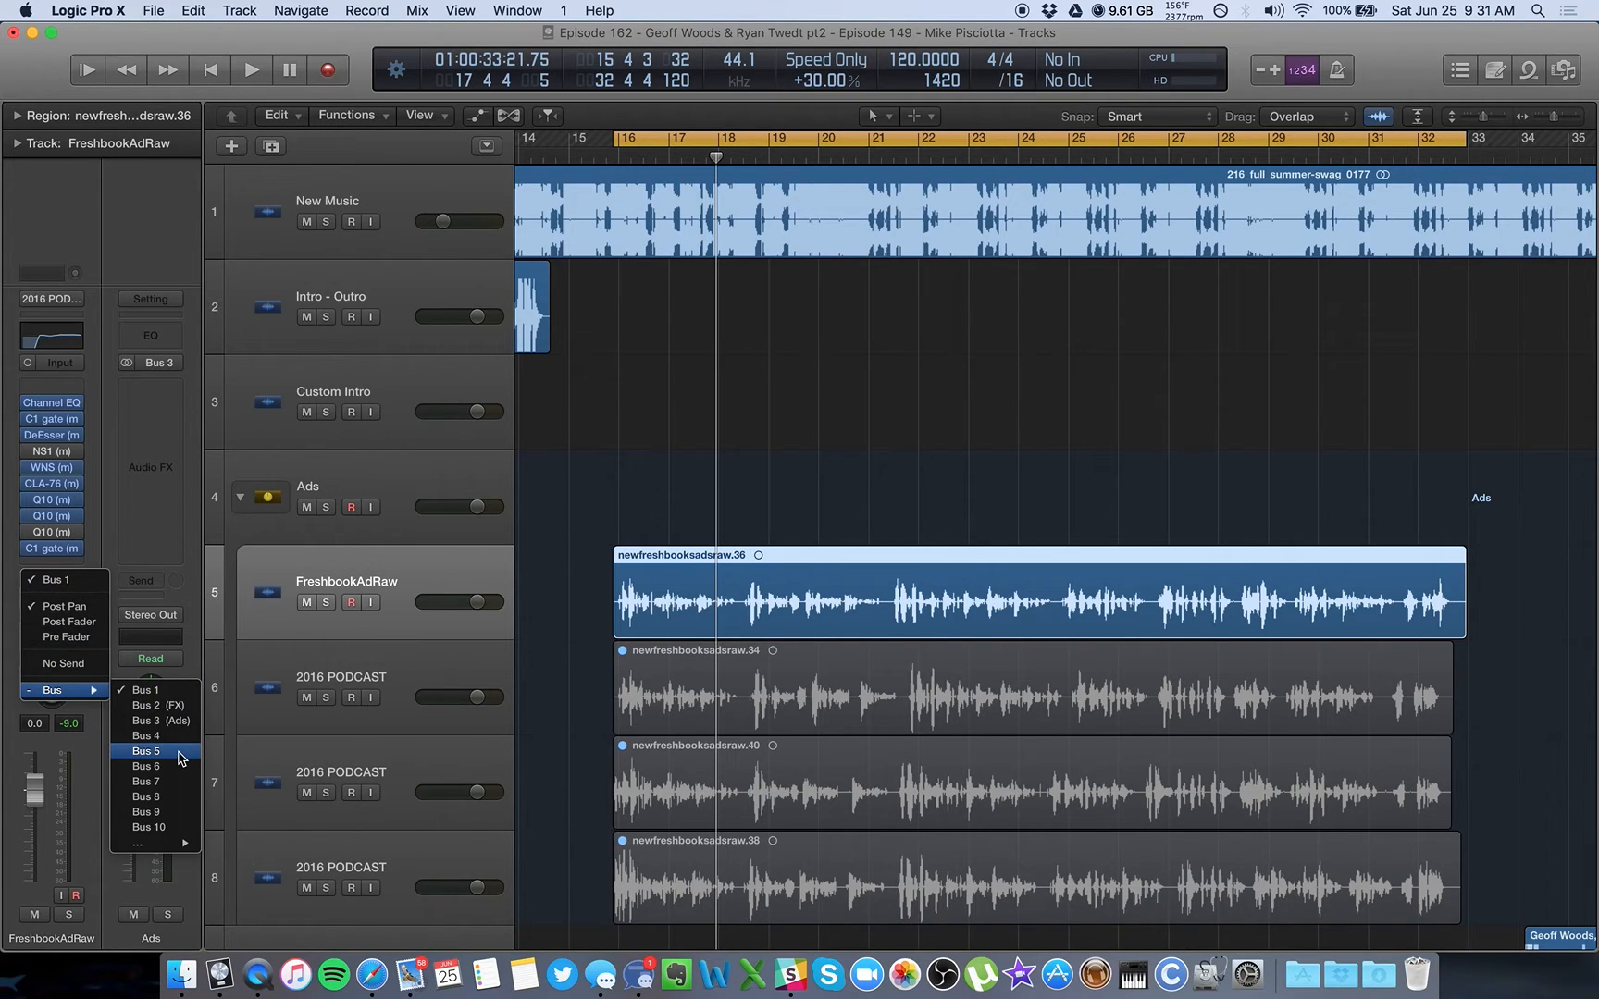
click(148, 752)
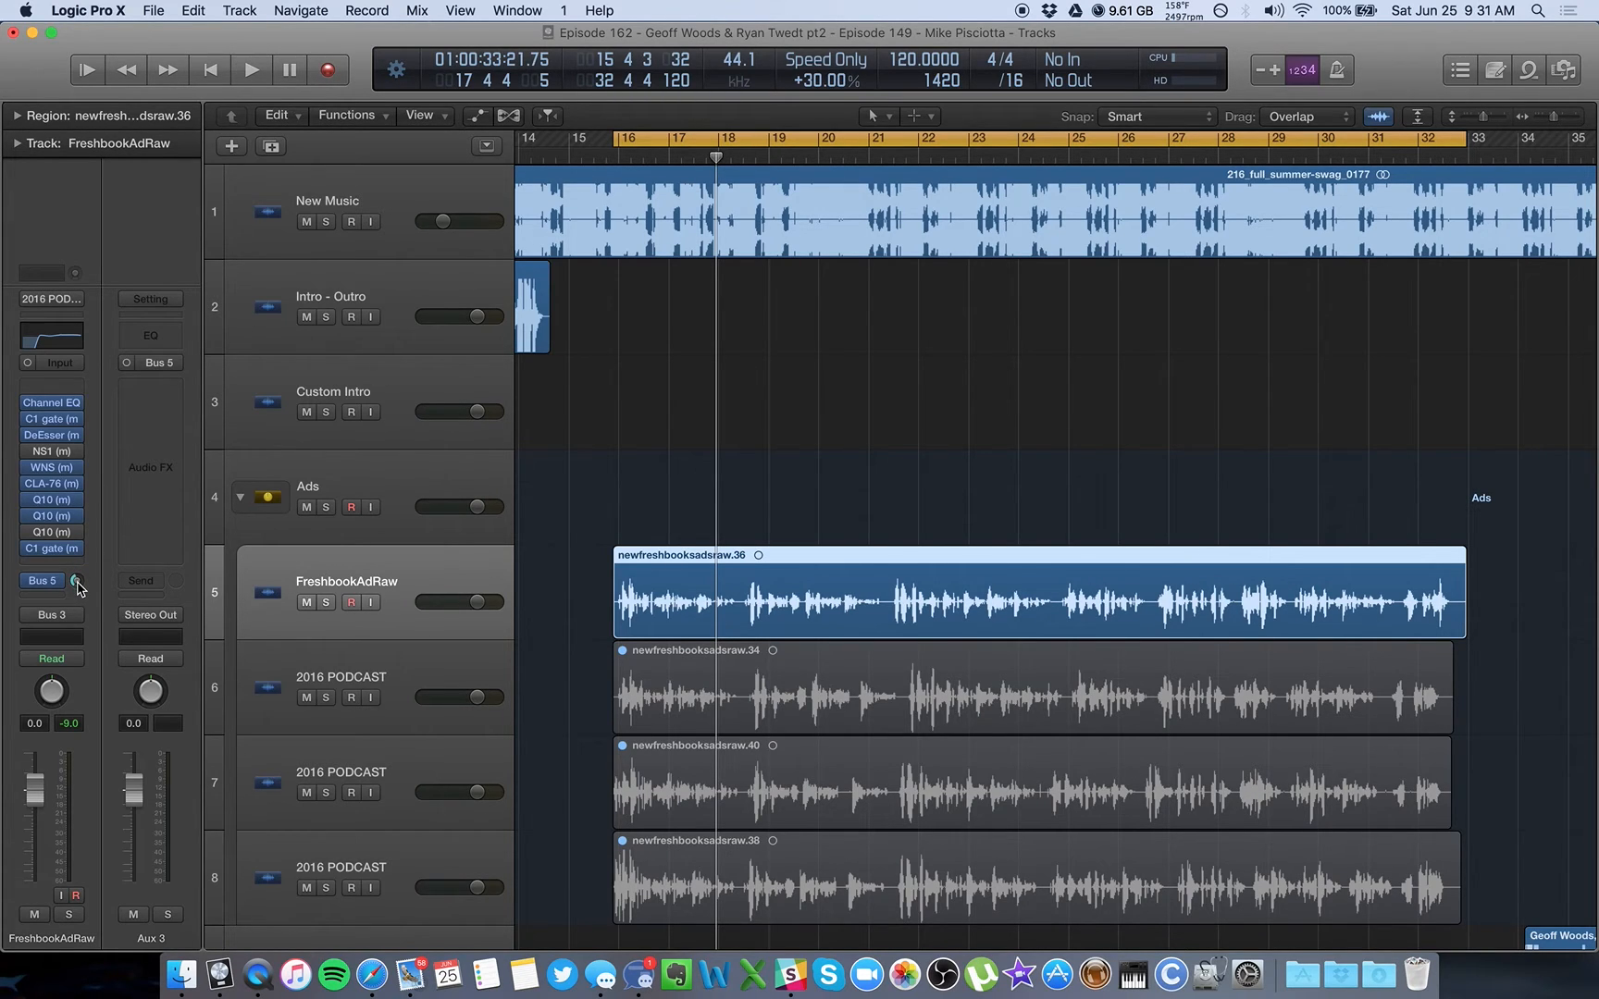
click(76, 582)
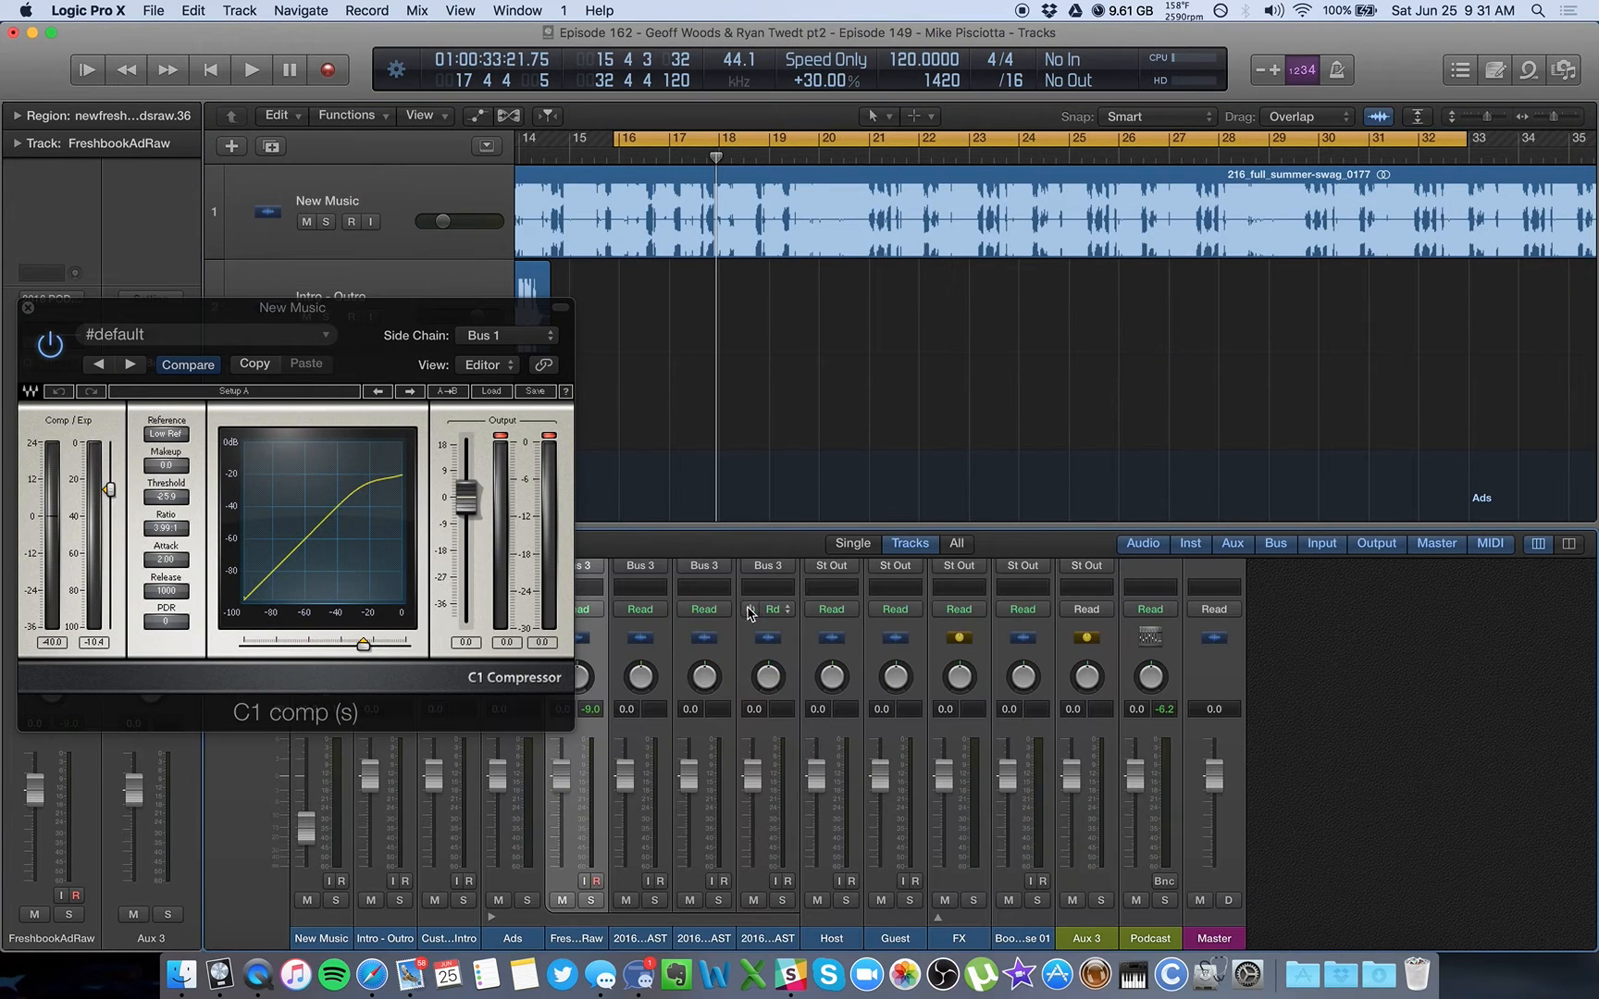
- Select the Aux 3 channel strip and confirm its deletion in the warning
click(29, 307)
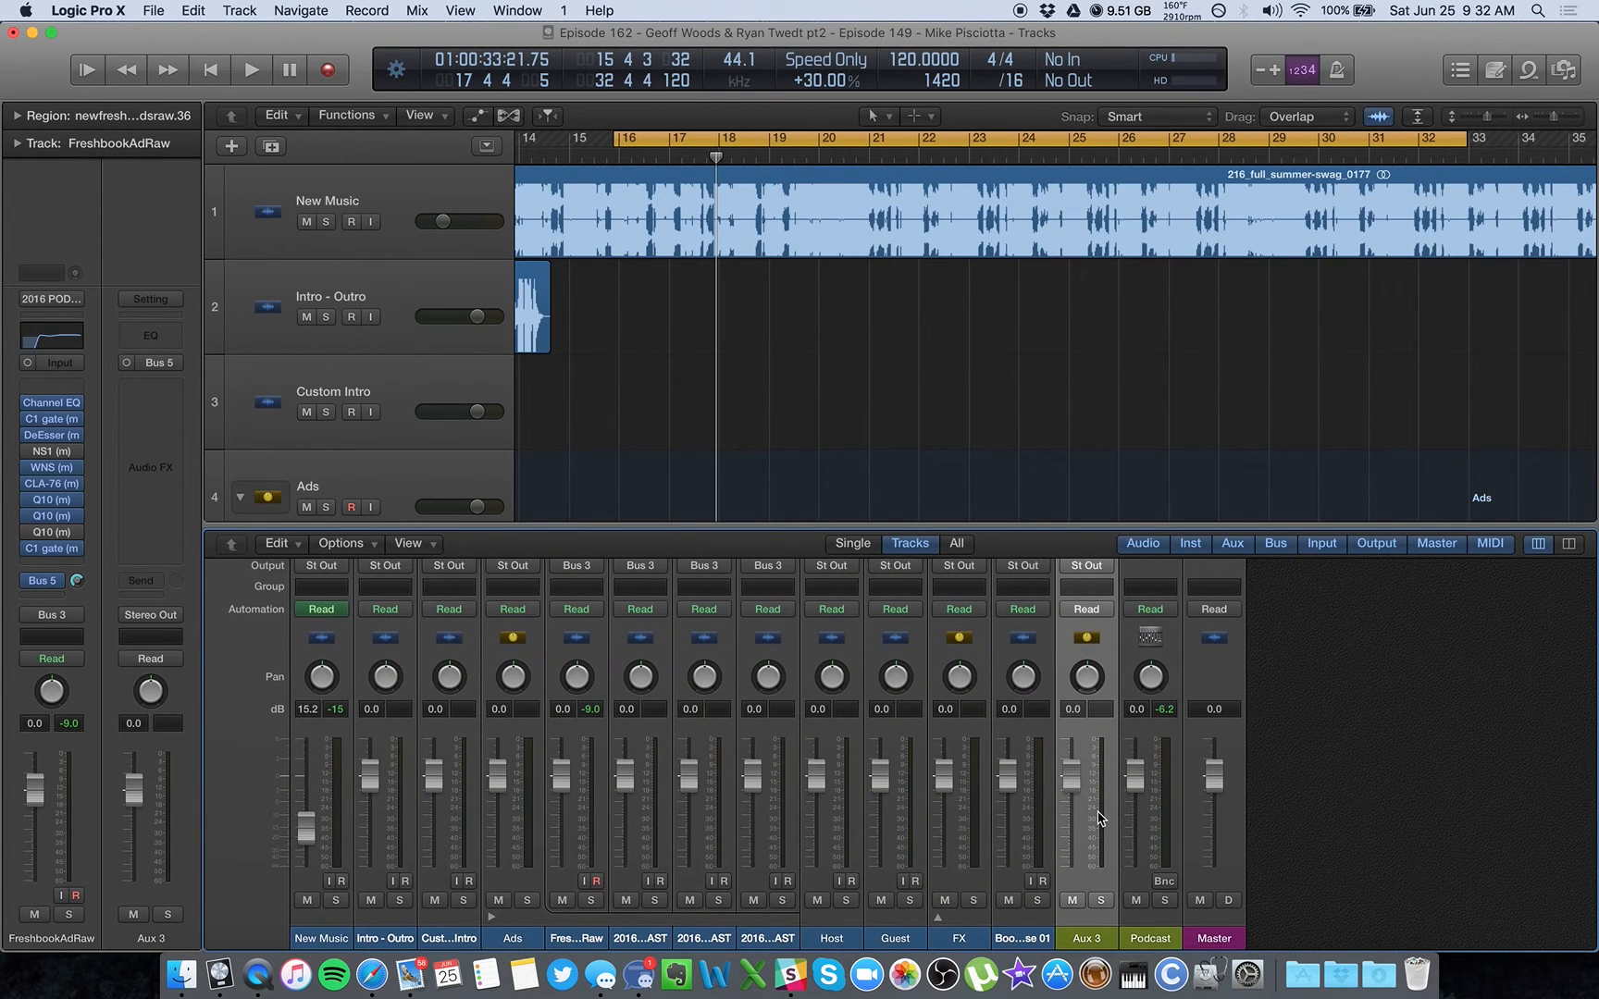
mouse_move(1083, 847)
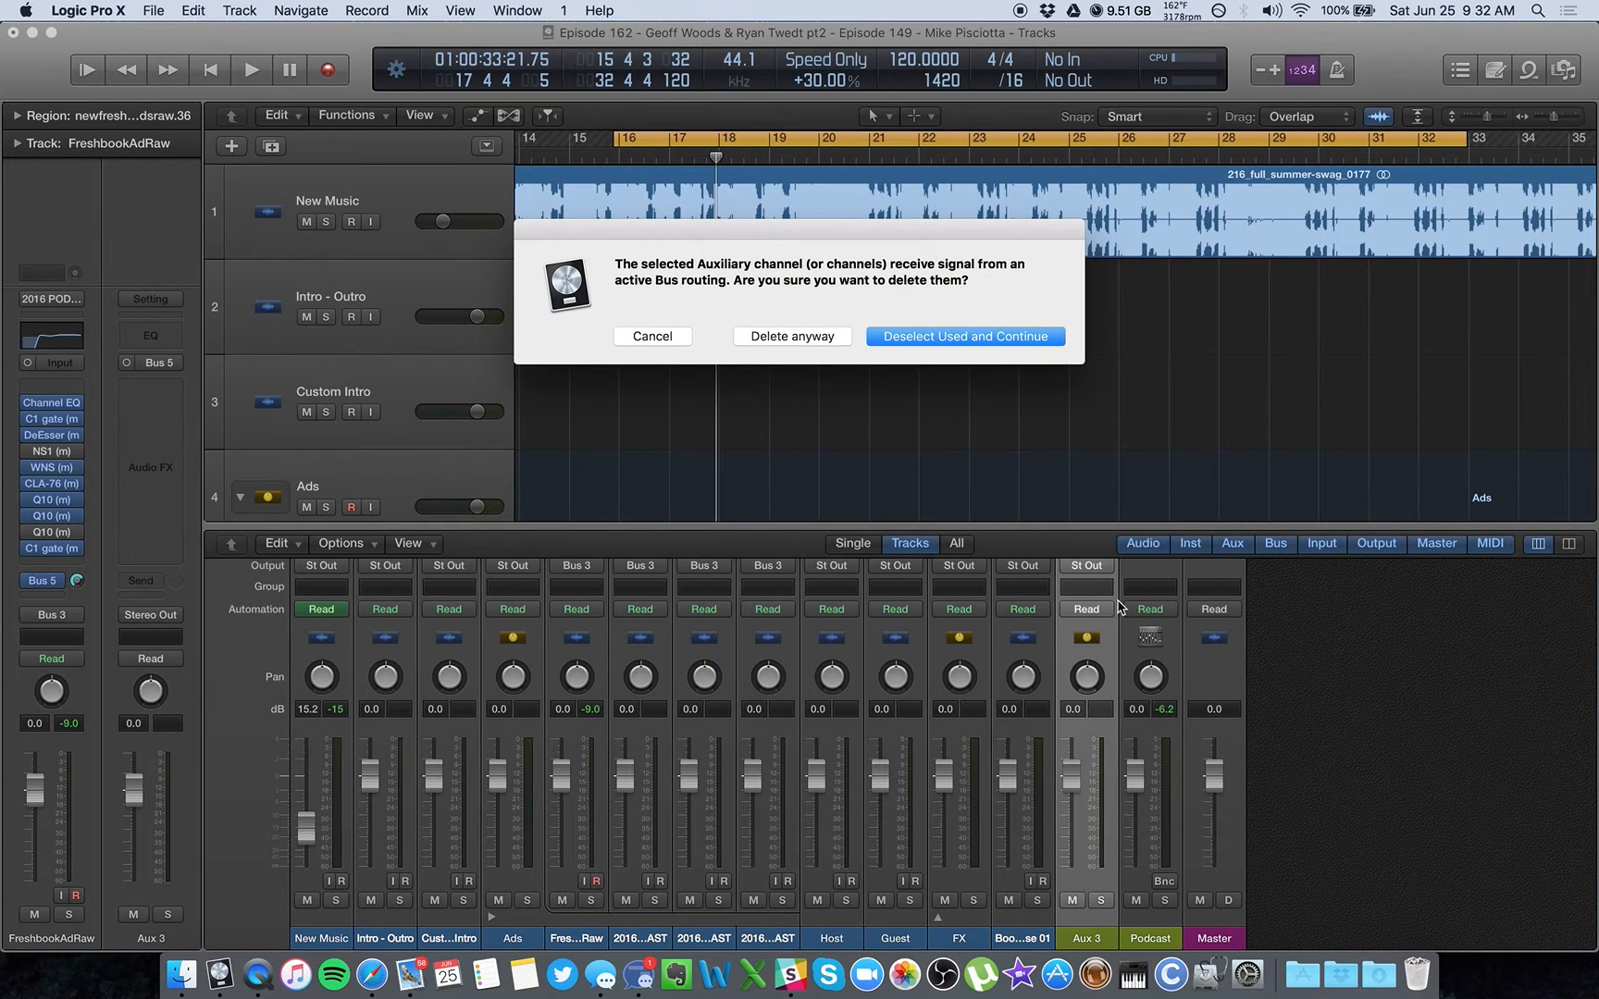
mouse_move(791, 337)
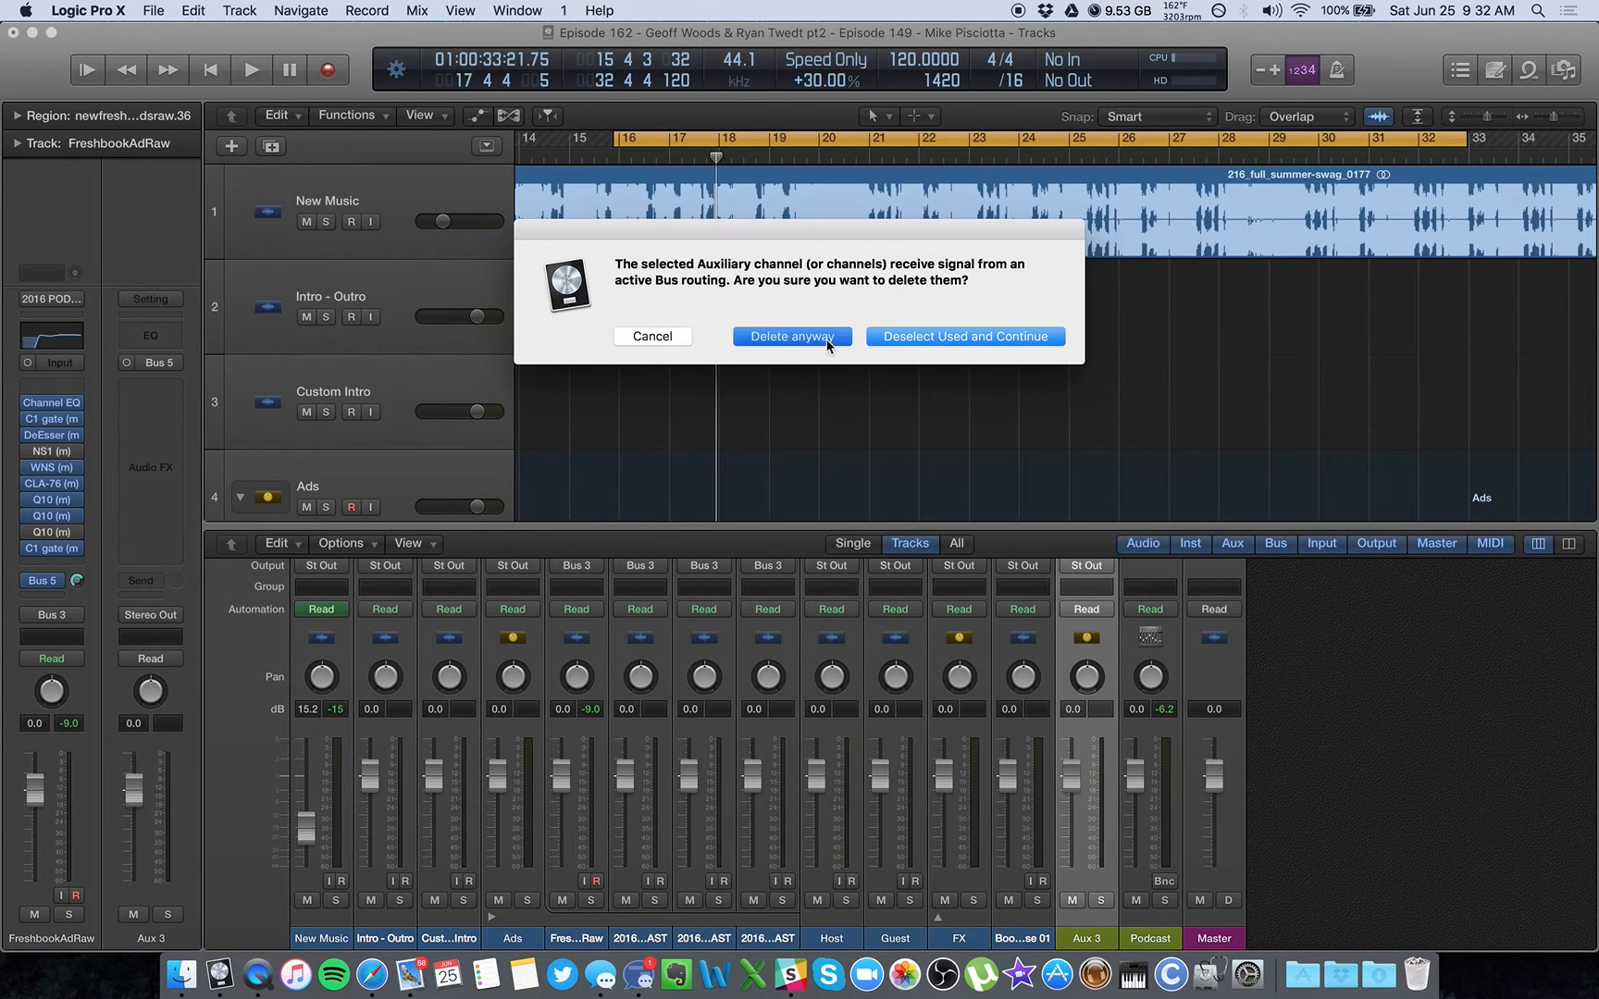
click(790, 337)
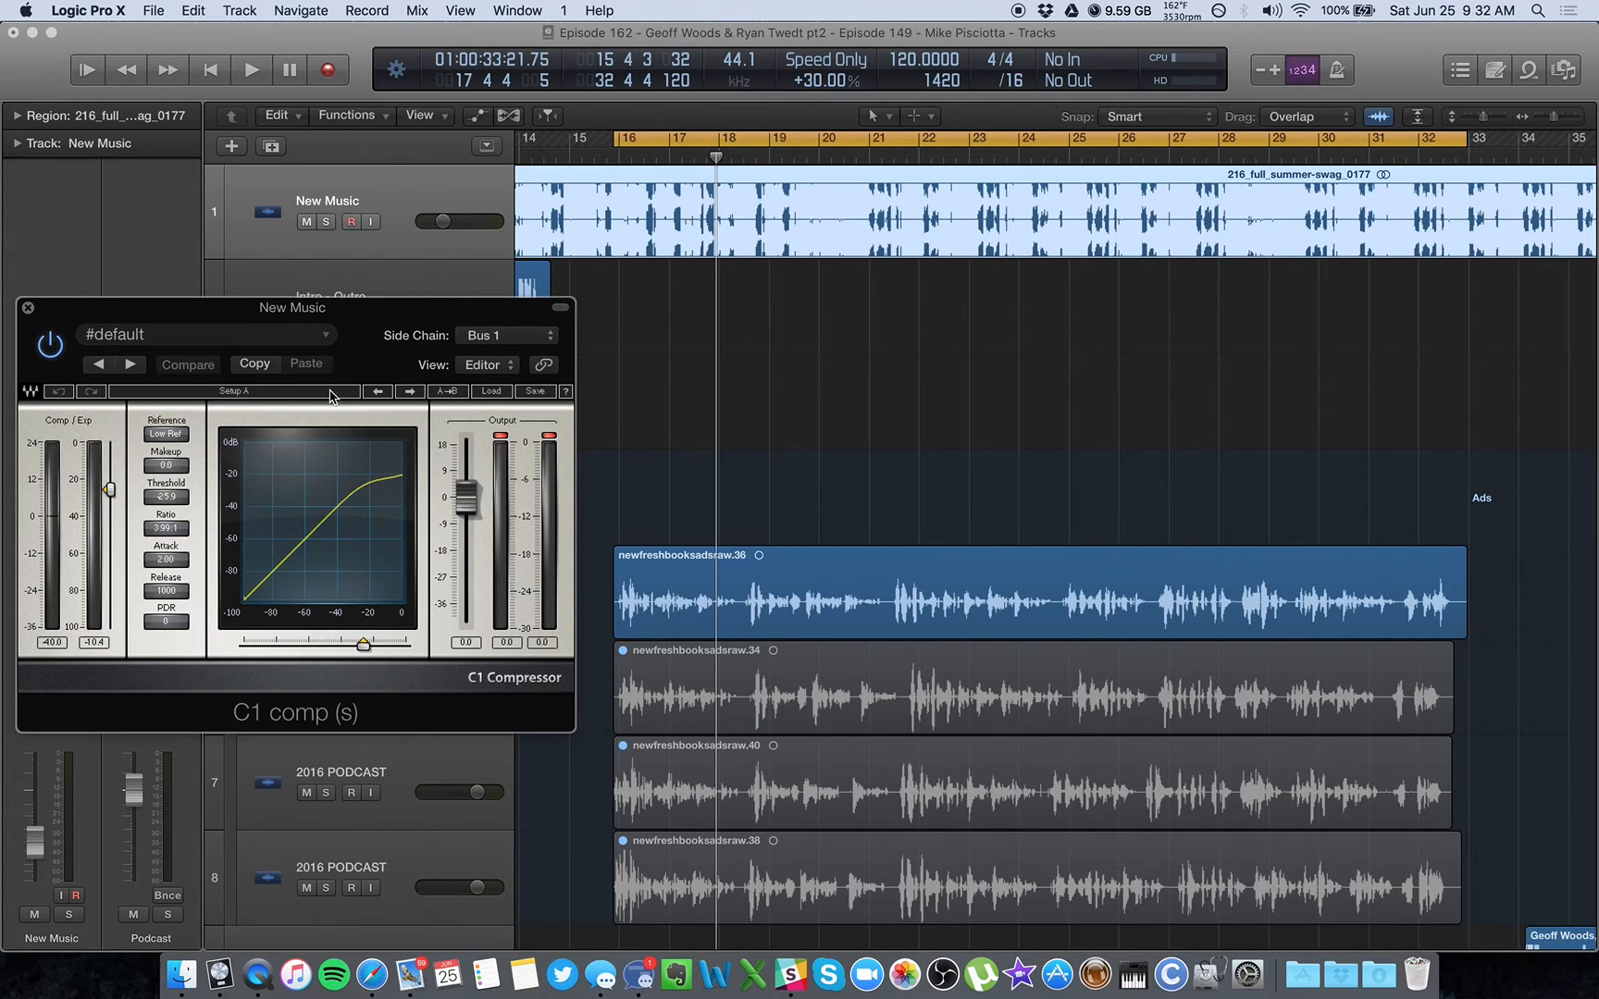
- Open the New Music track's C1 comp insert and browse the plug-in list
click(28, 307)
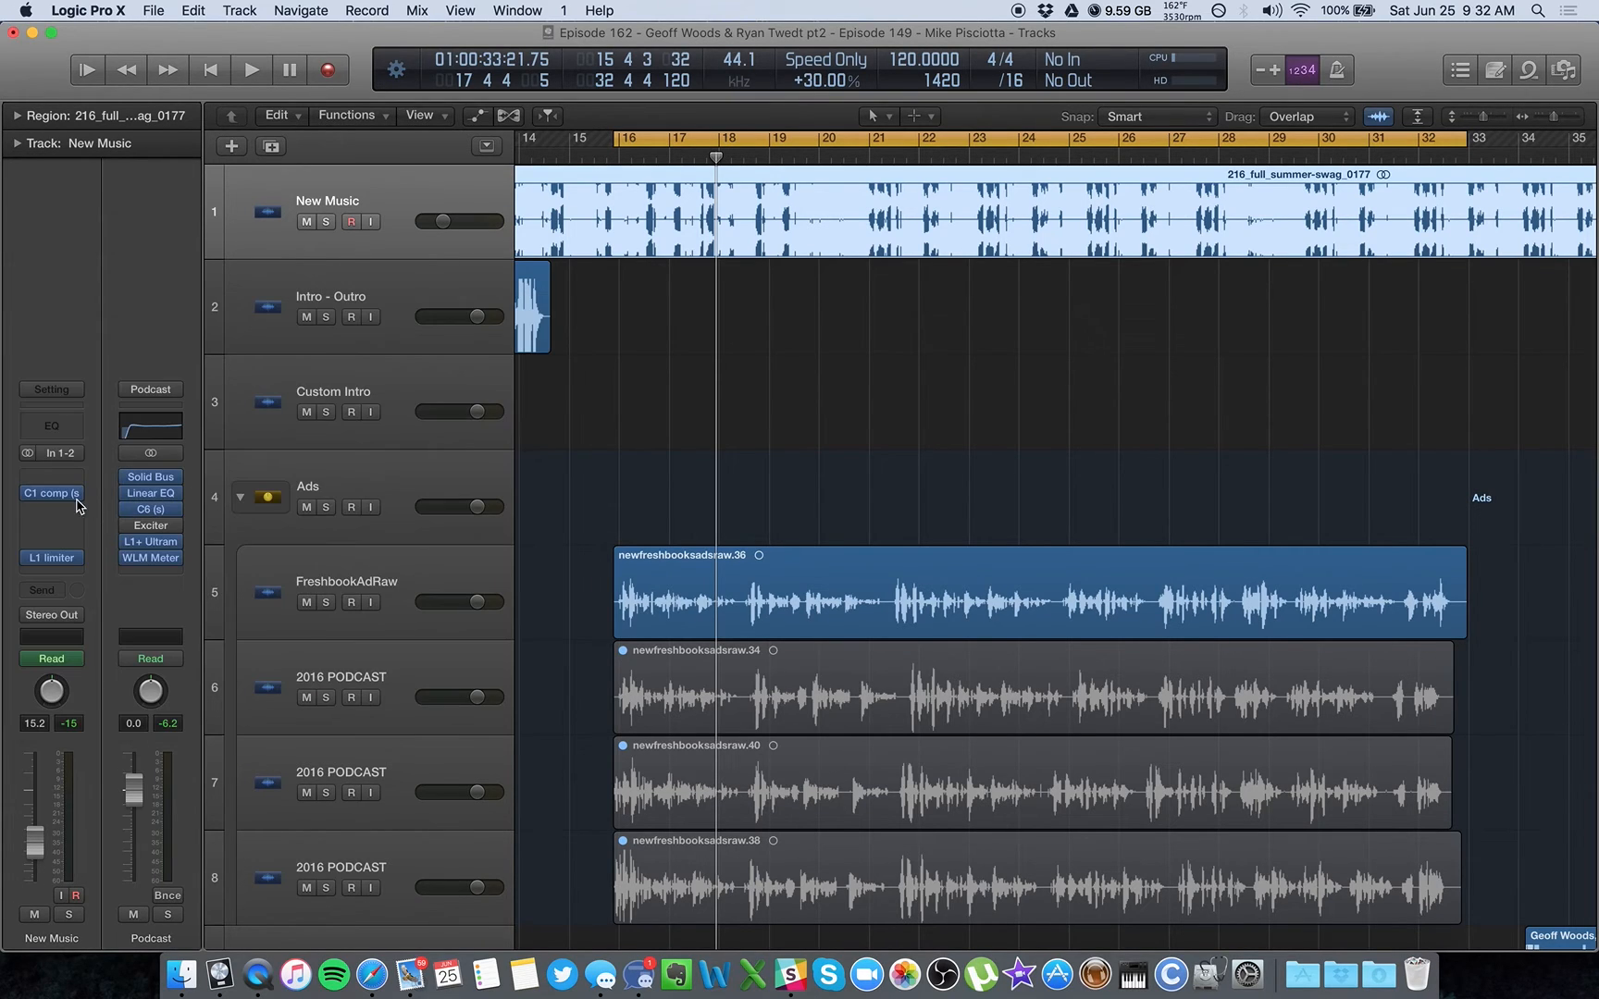
click(50, 493)
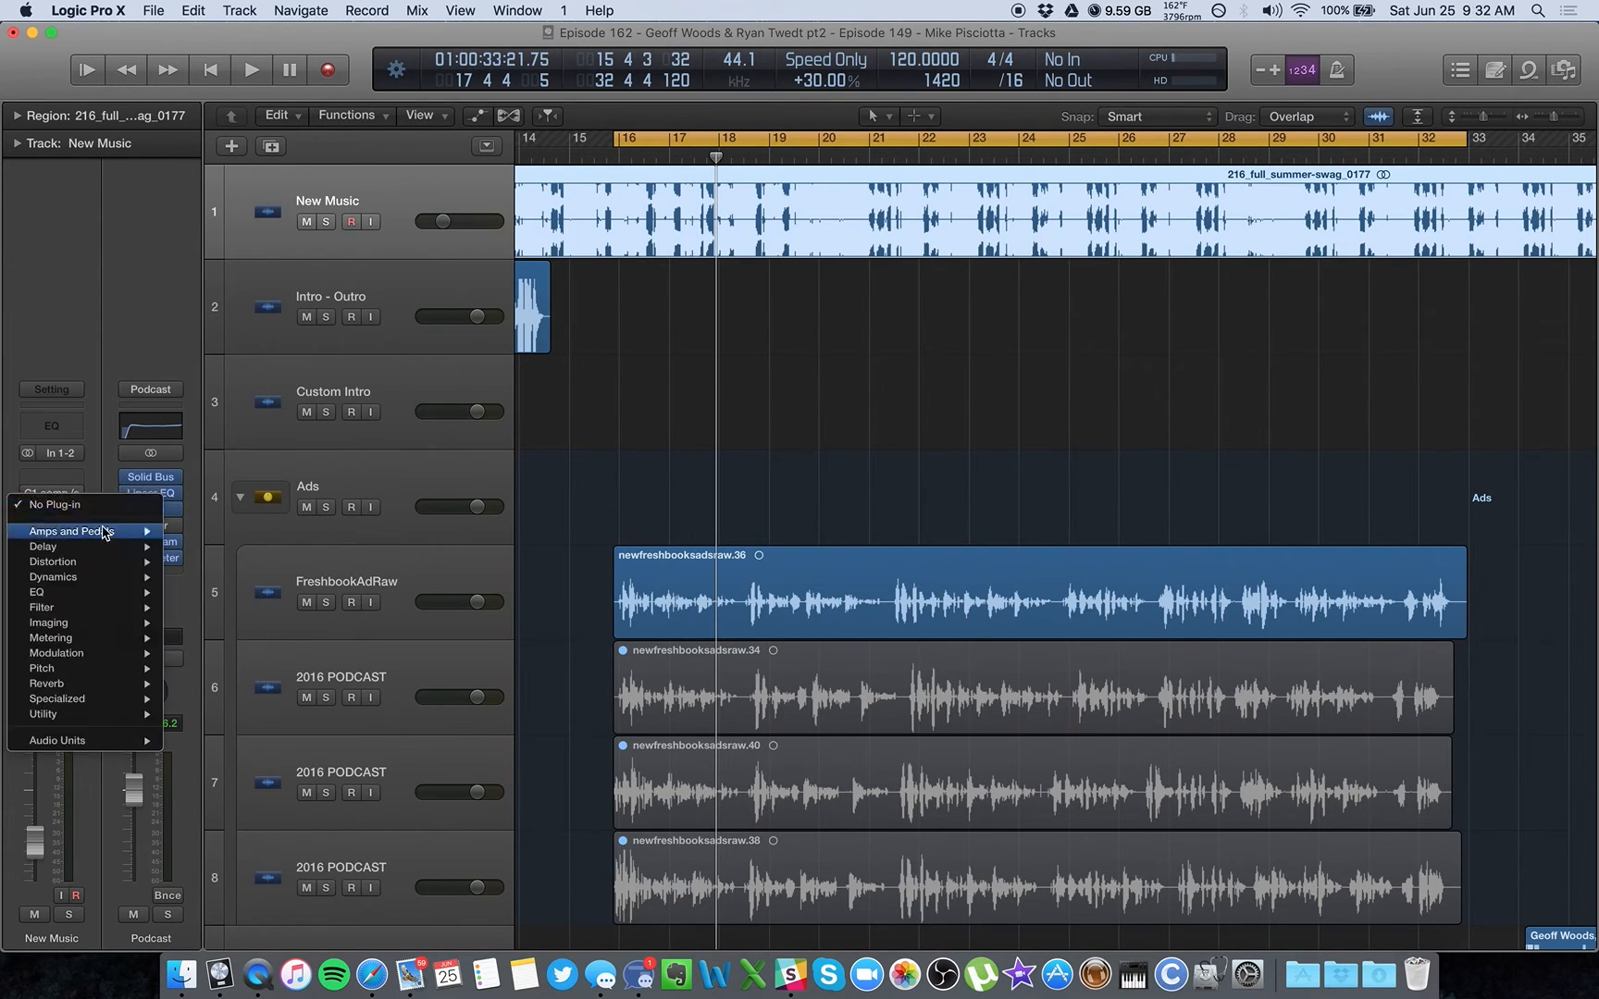
mouse_move(56, 740)
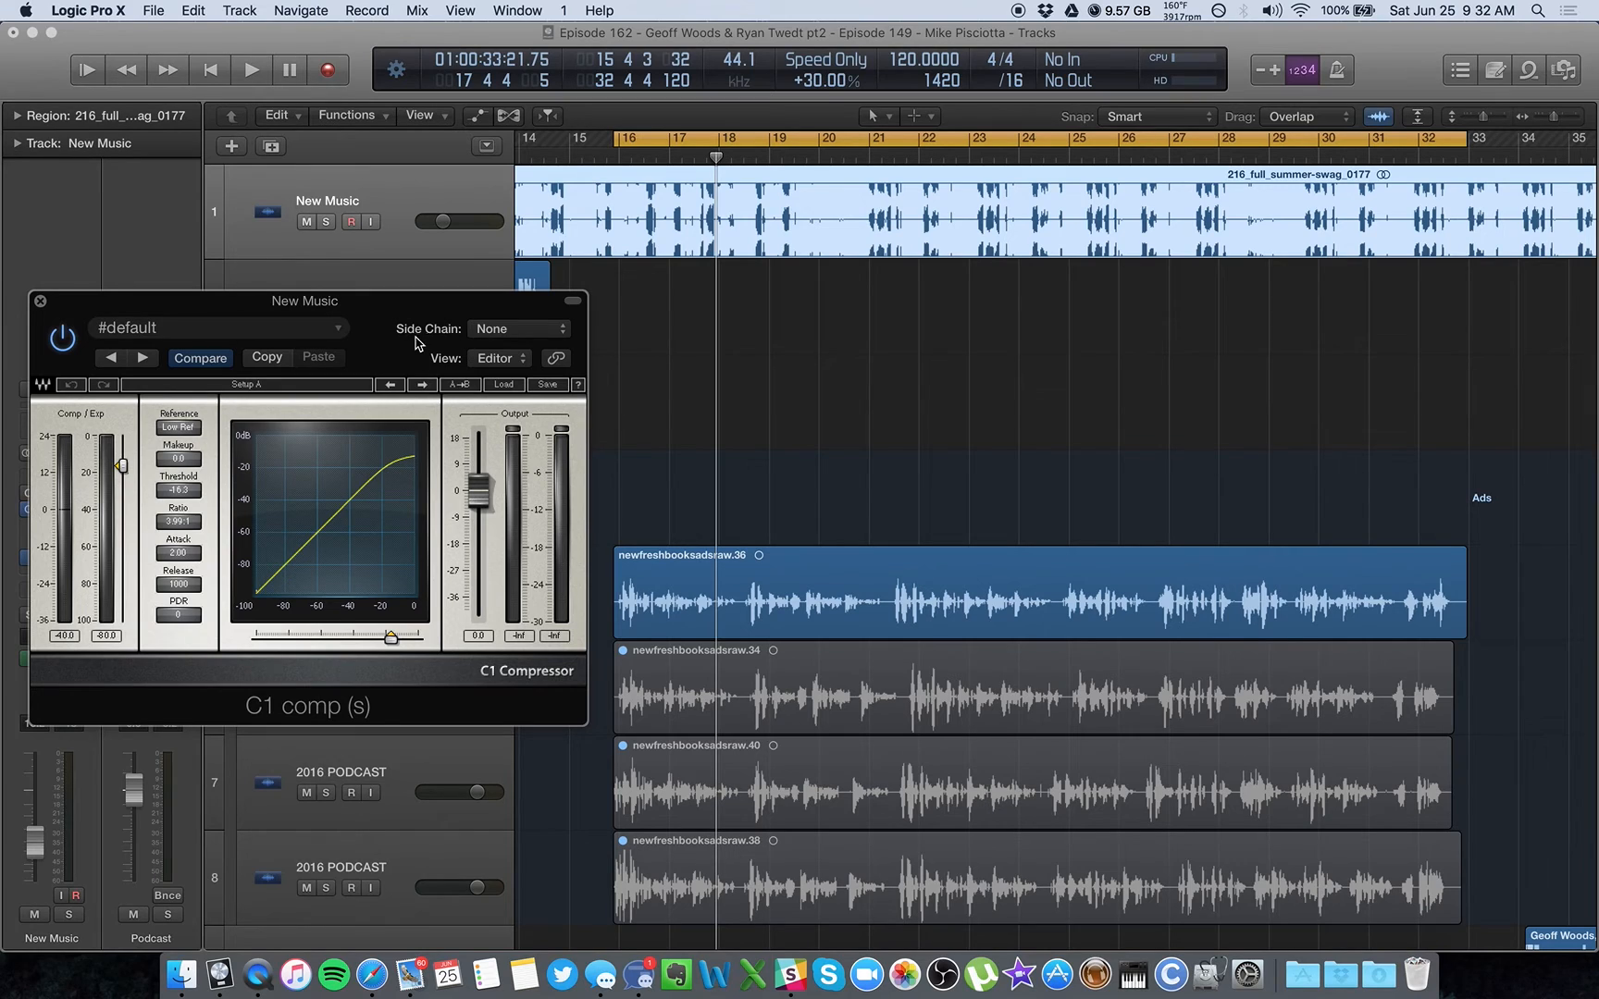
mouse_move(454, 336)
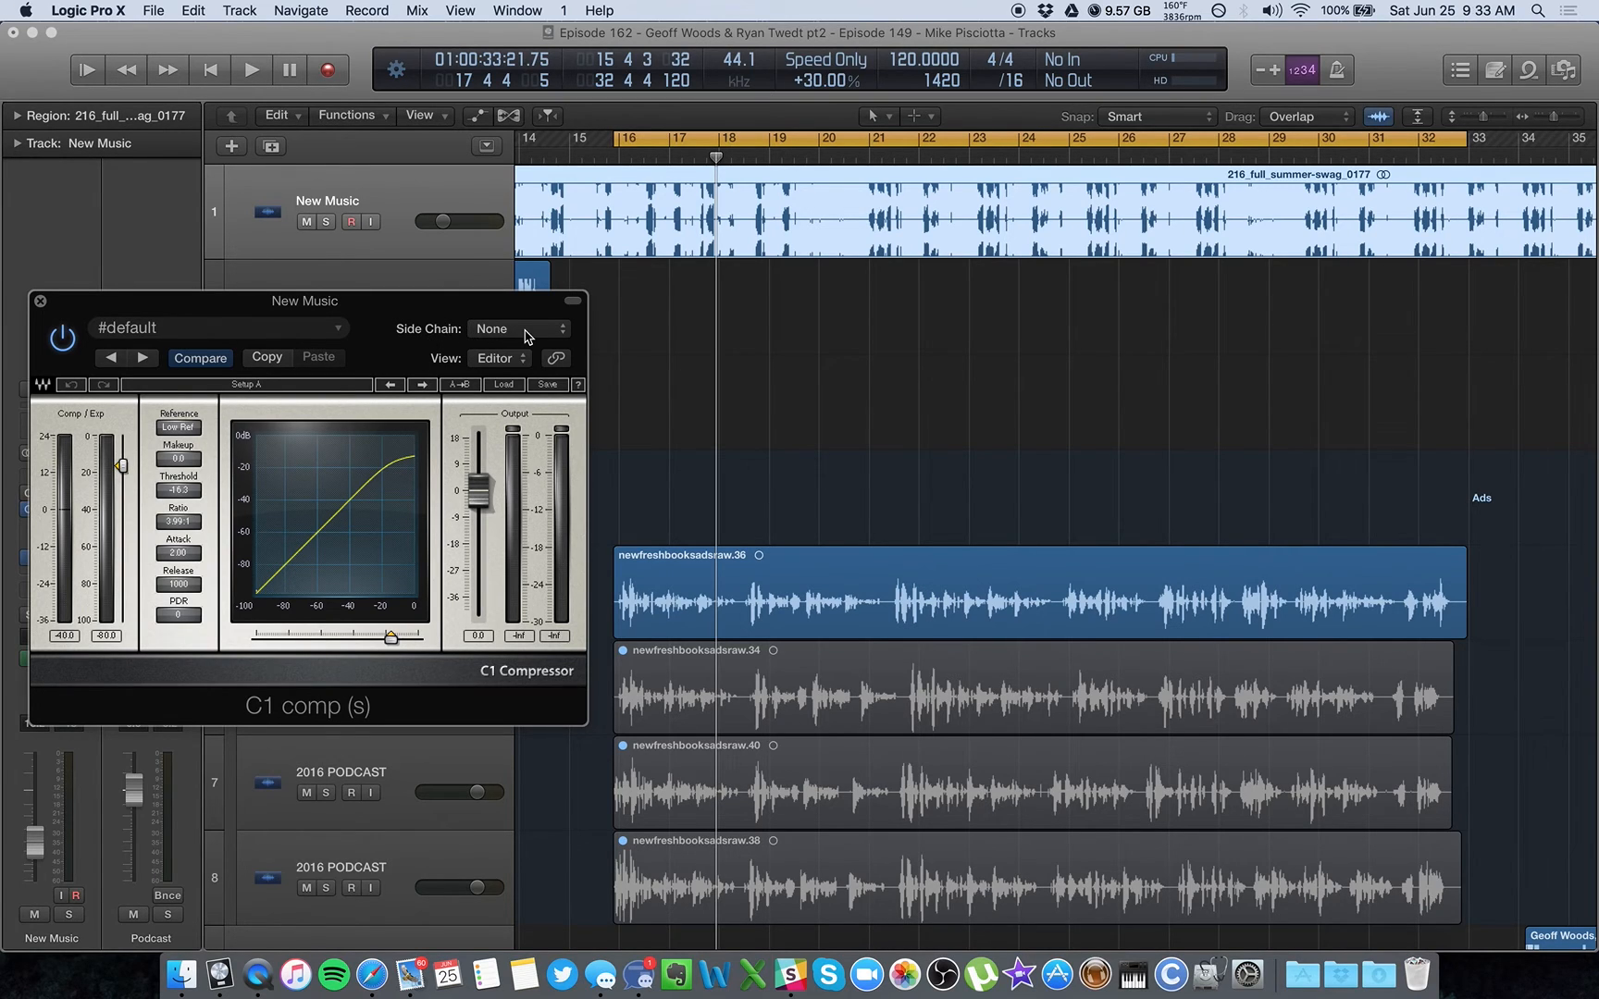
- Key the C1 compressor's Side Chain input from Bus 5
click(519, 329)
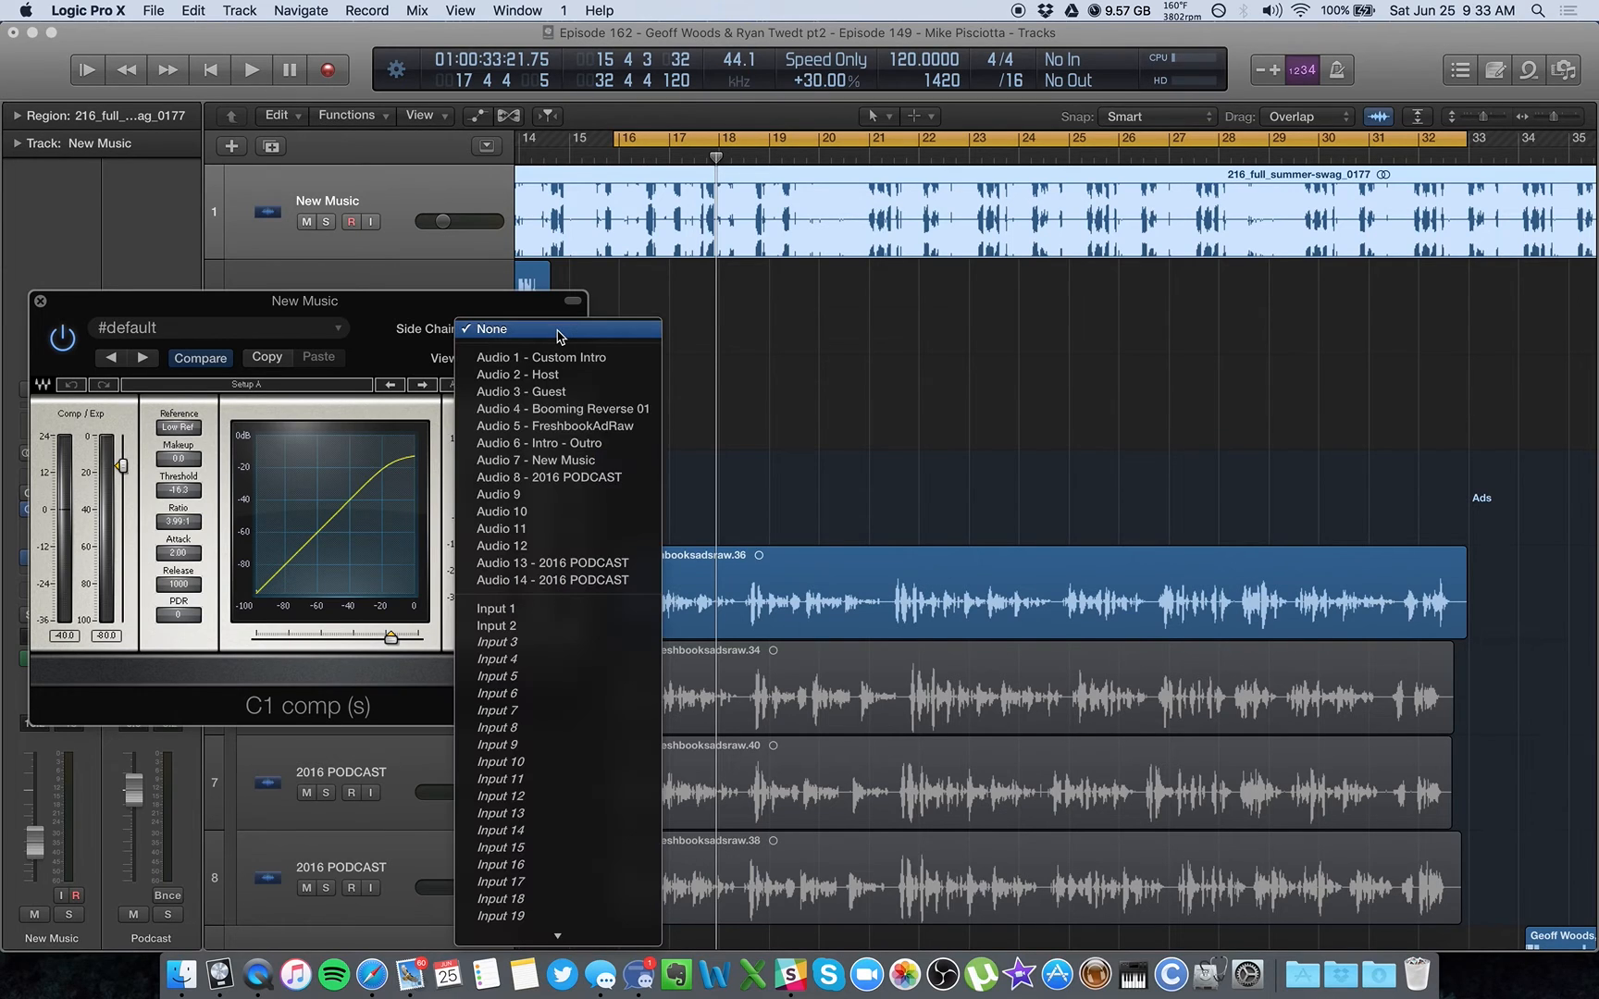
mouse_move(575, 591)
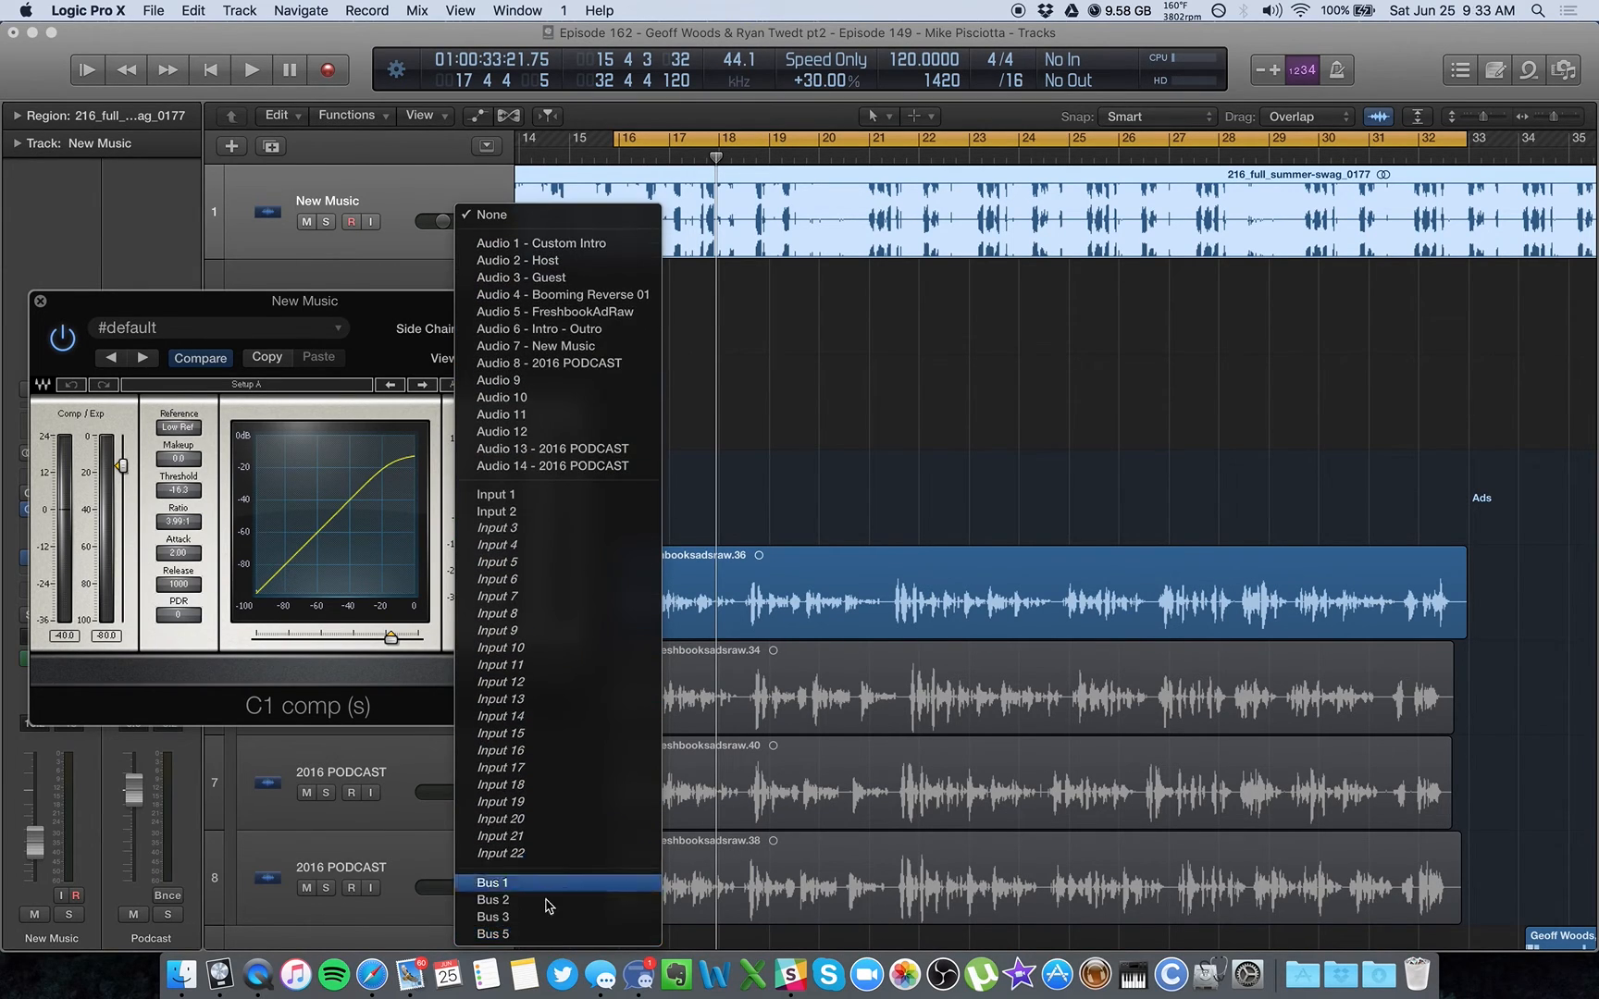
click(491, 933)
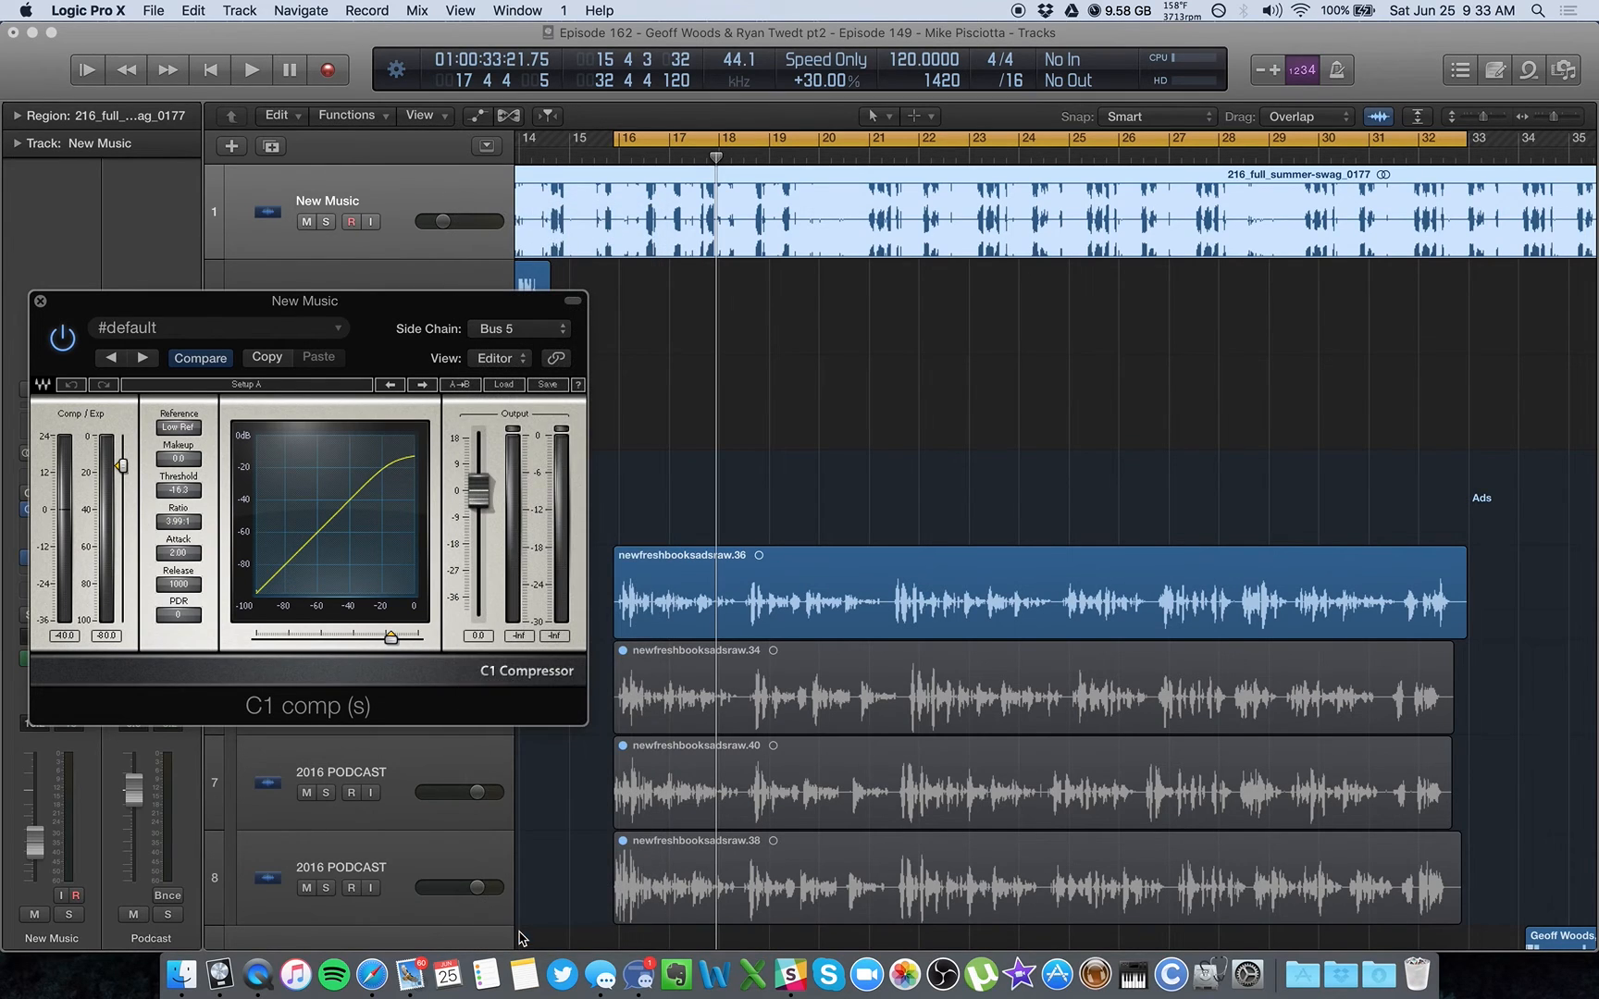
mouse_move(824, 581)
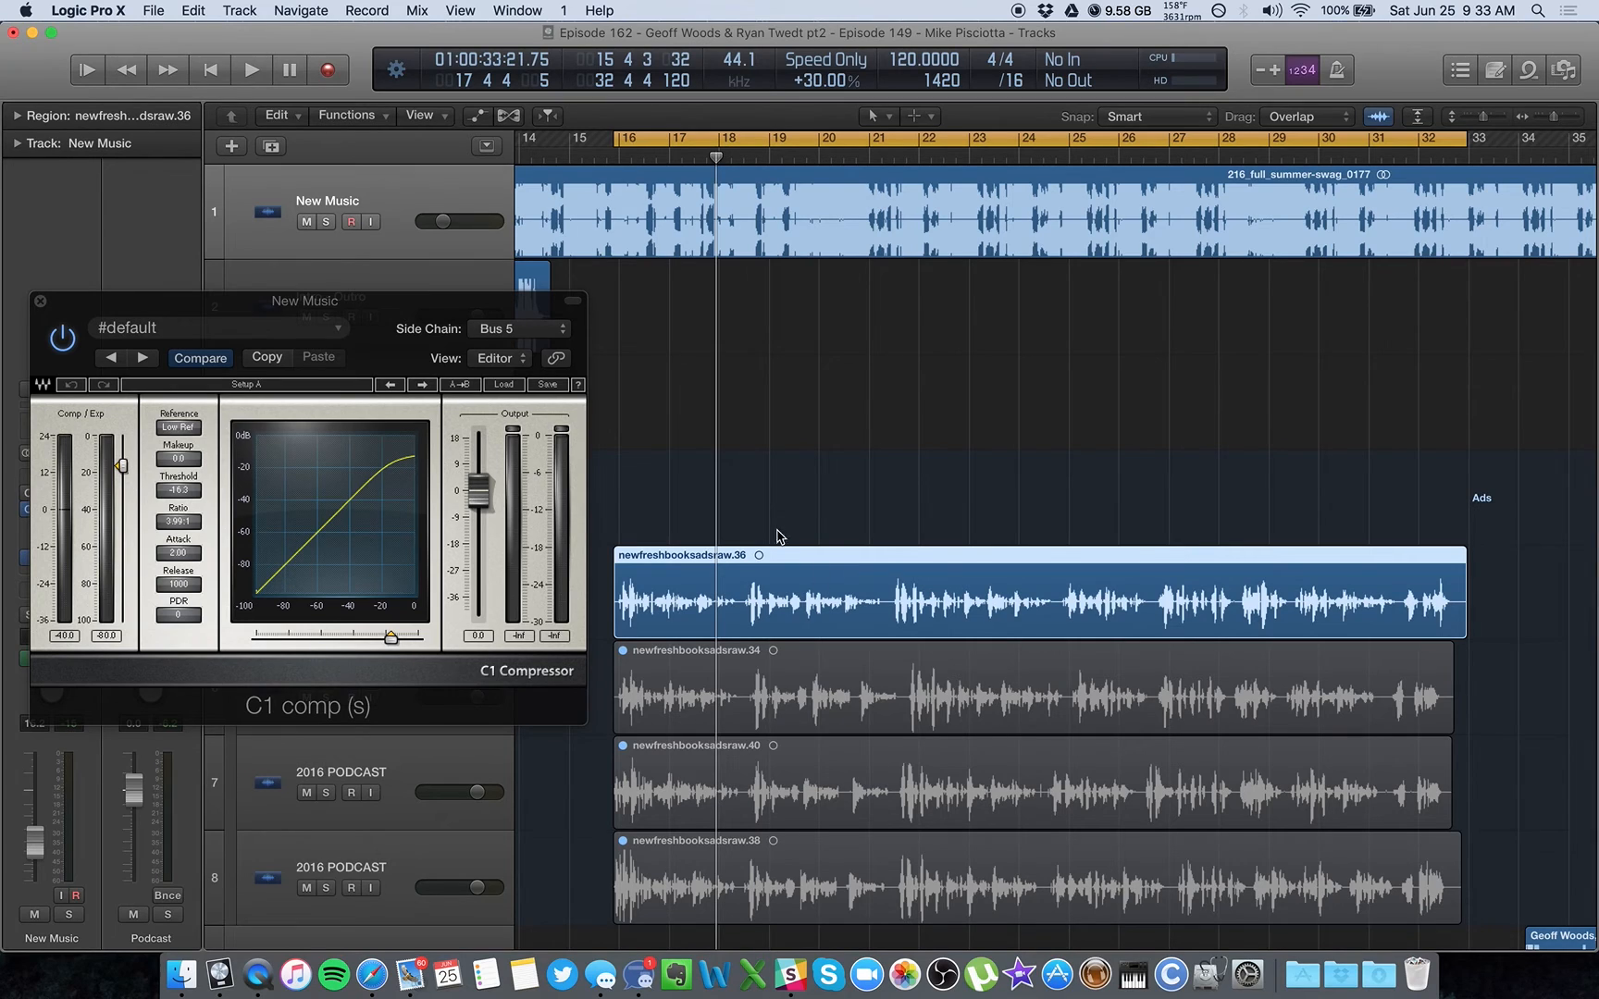
mouse_move(398, 366)
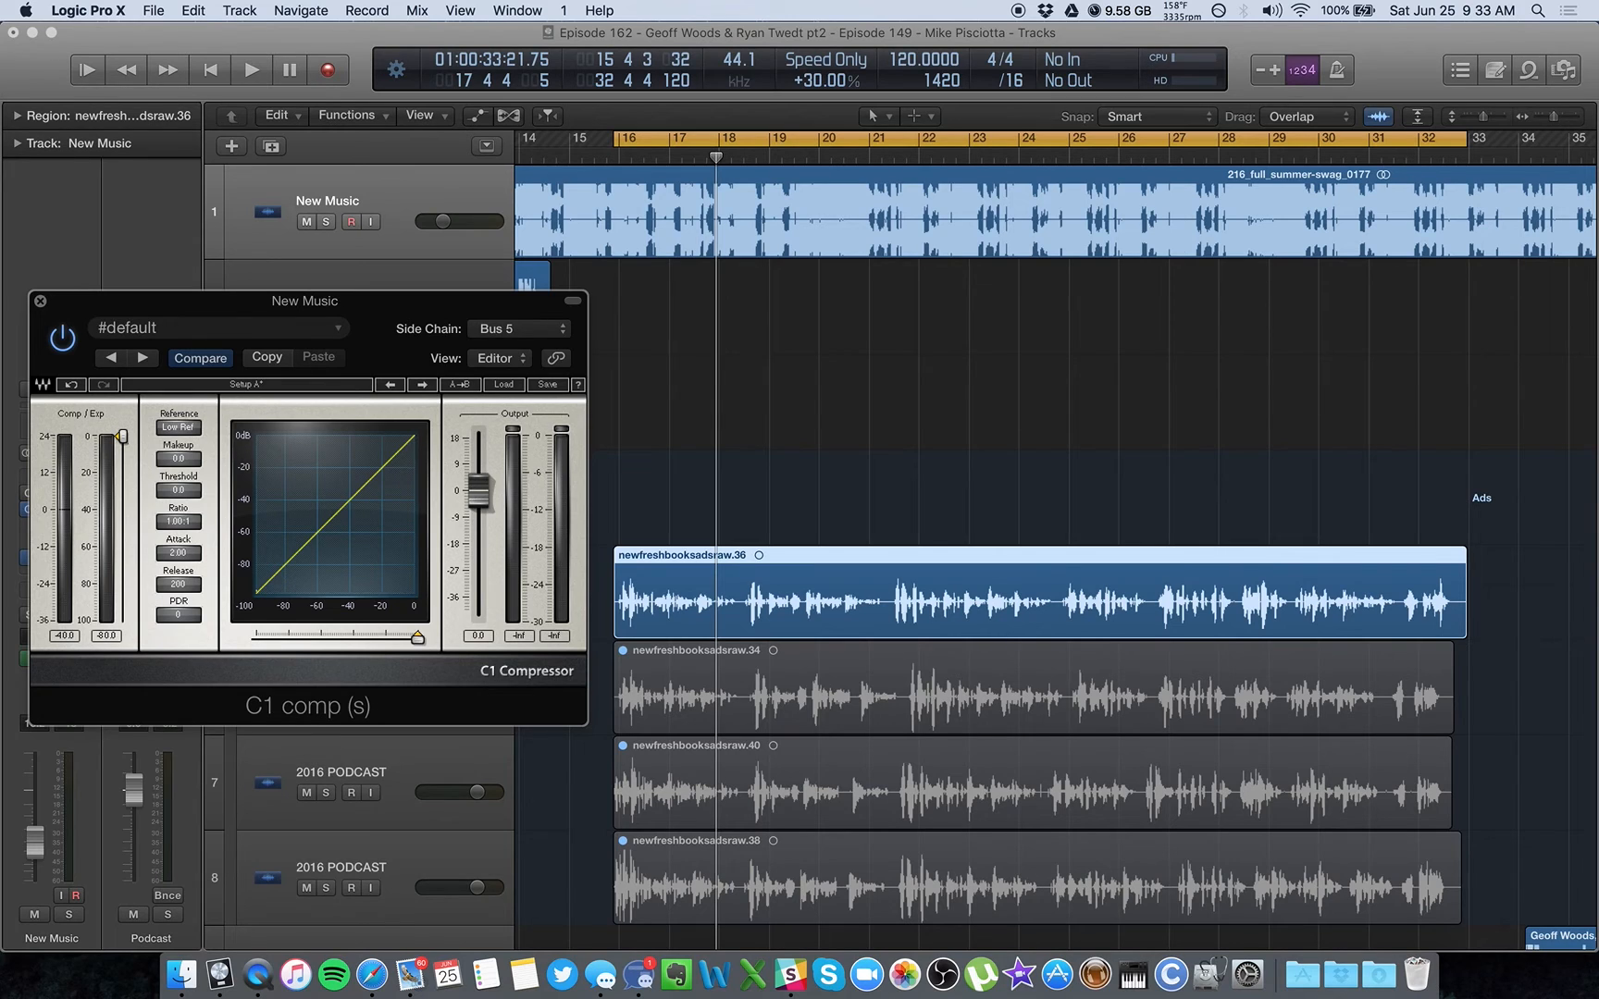
- Play the mix and enter a compressor release time of 1000
click(250, 70)
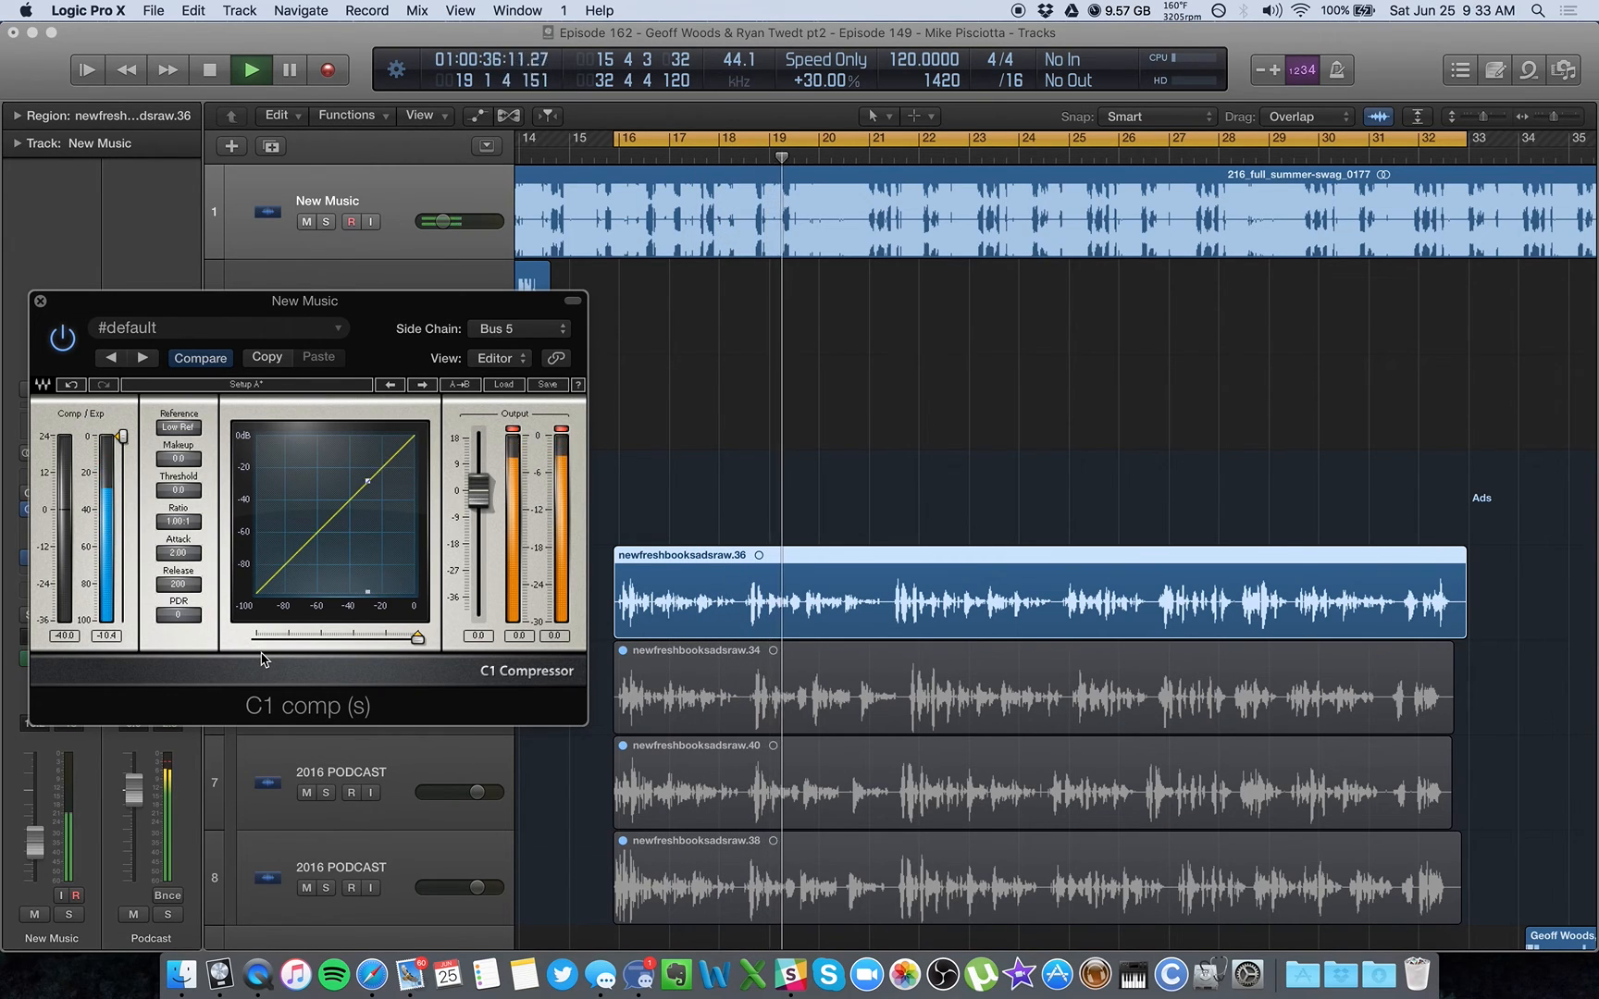
click(289, 70)
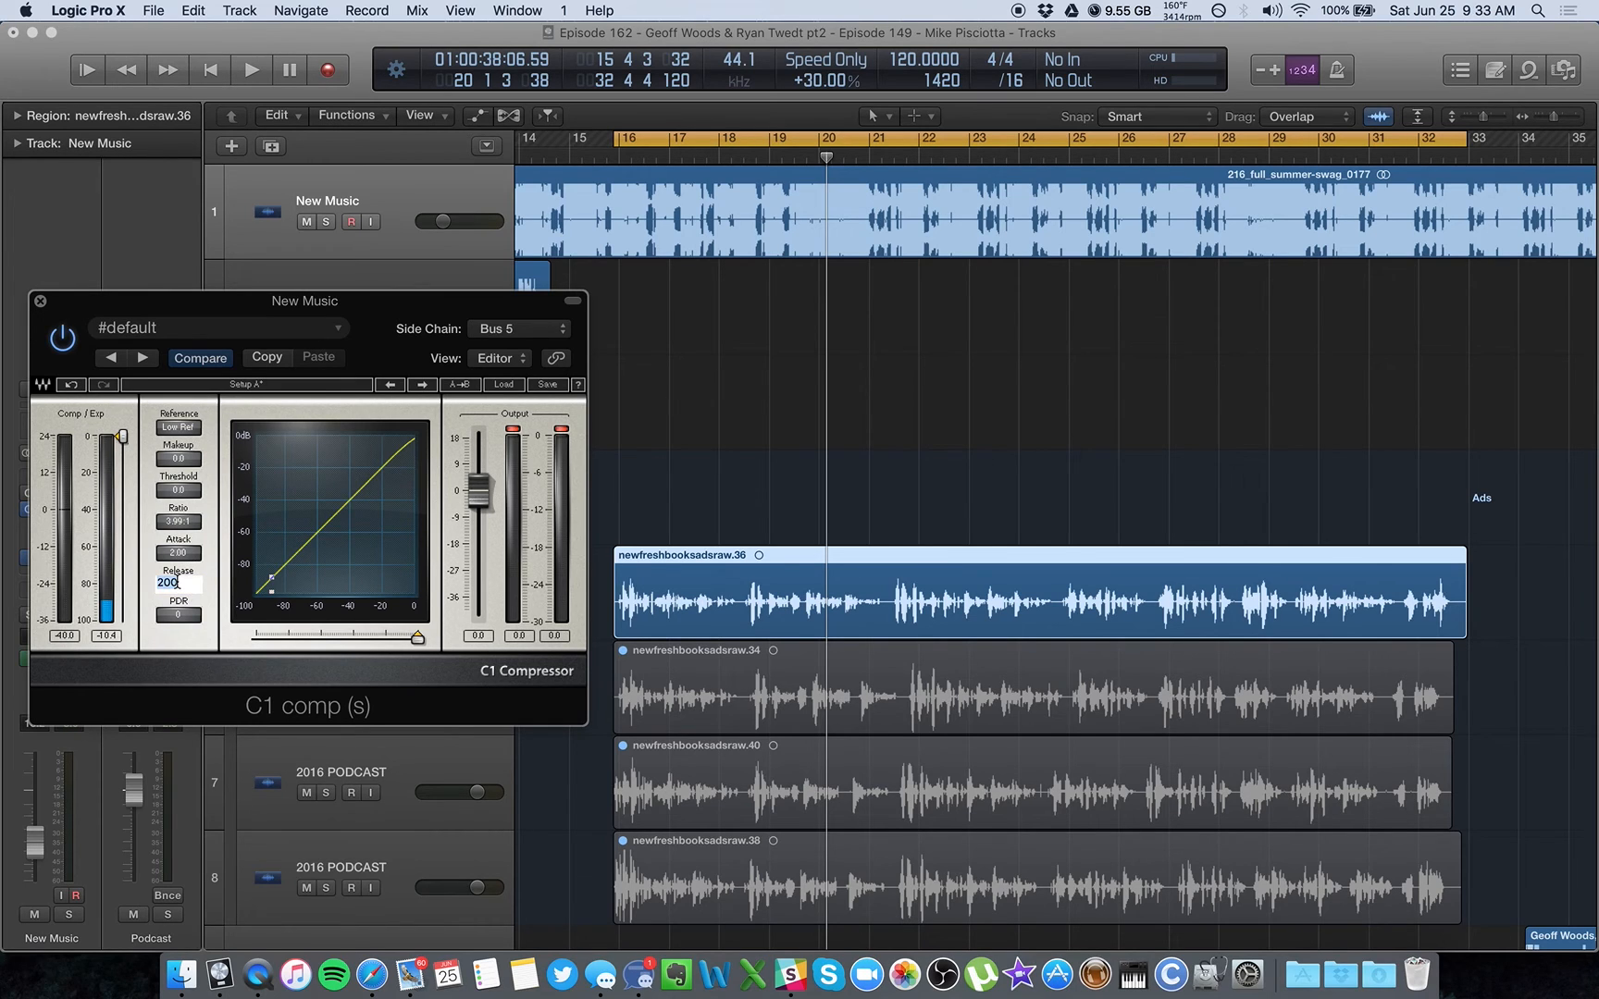
text(1000)
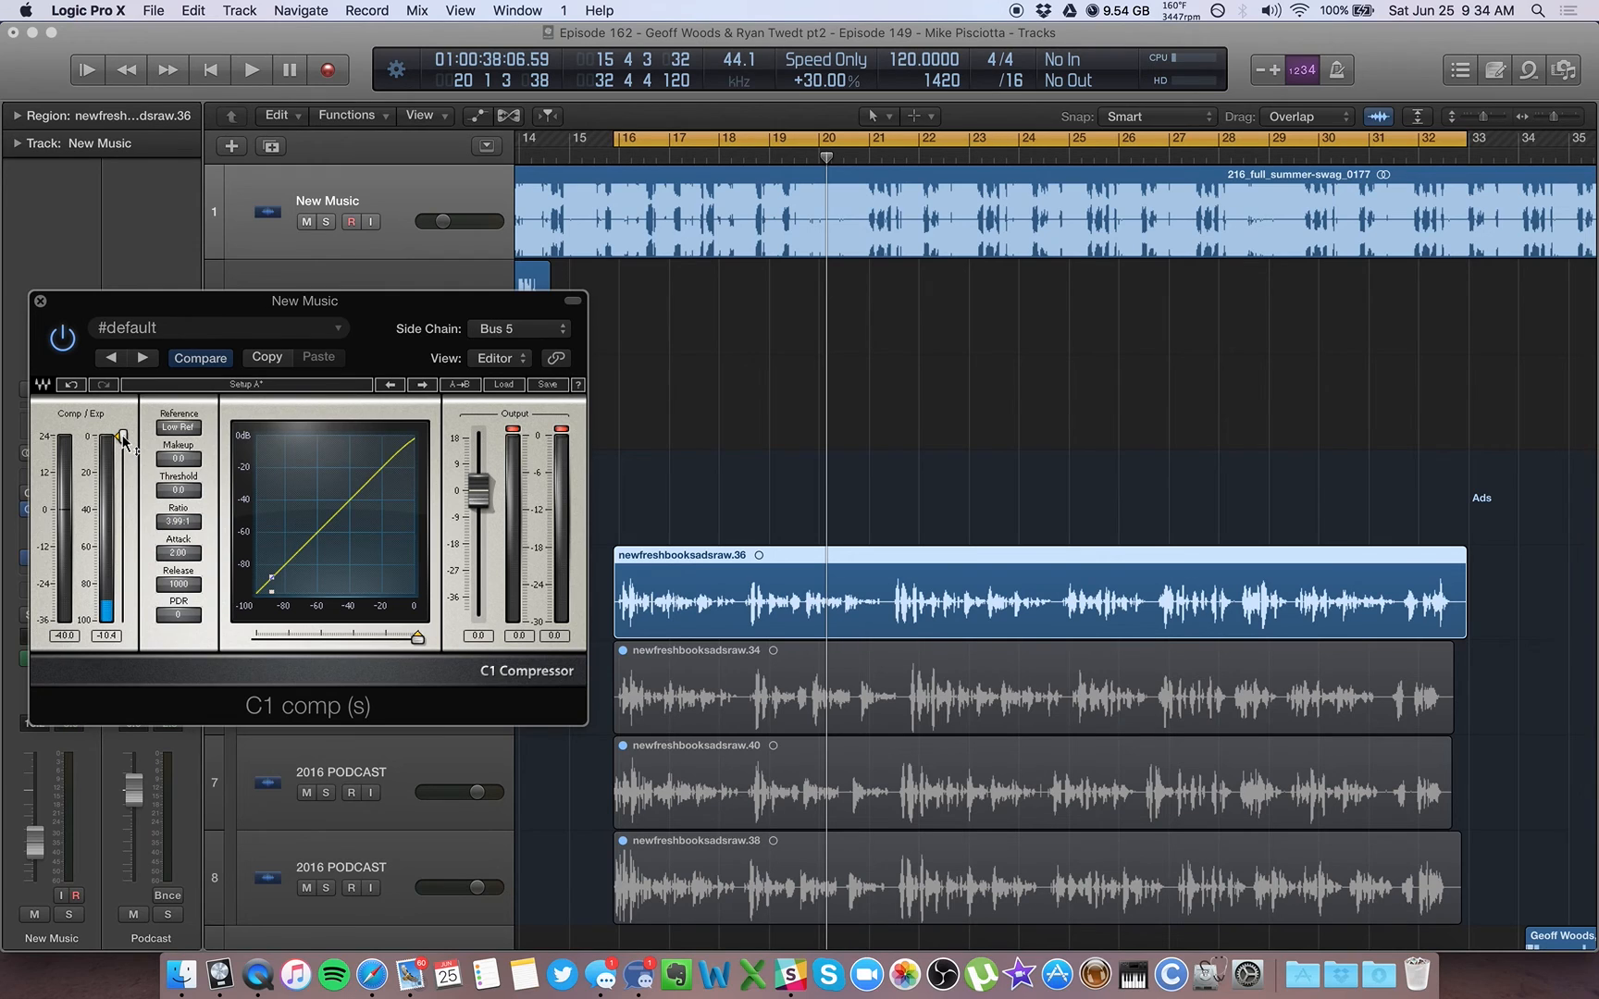
- Drag the threshold down to about -29.5 dB while the mix plays, then stop
click(250, 69)
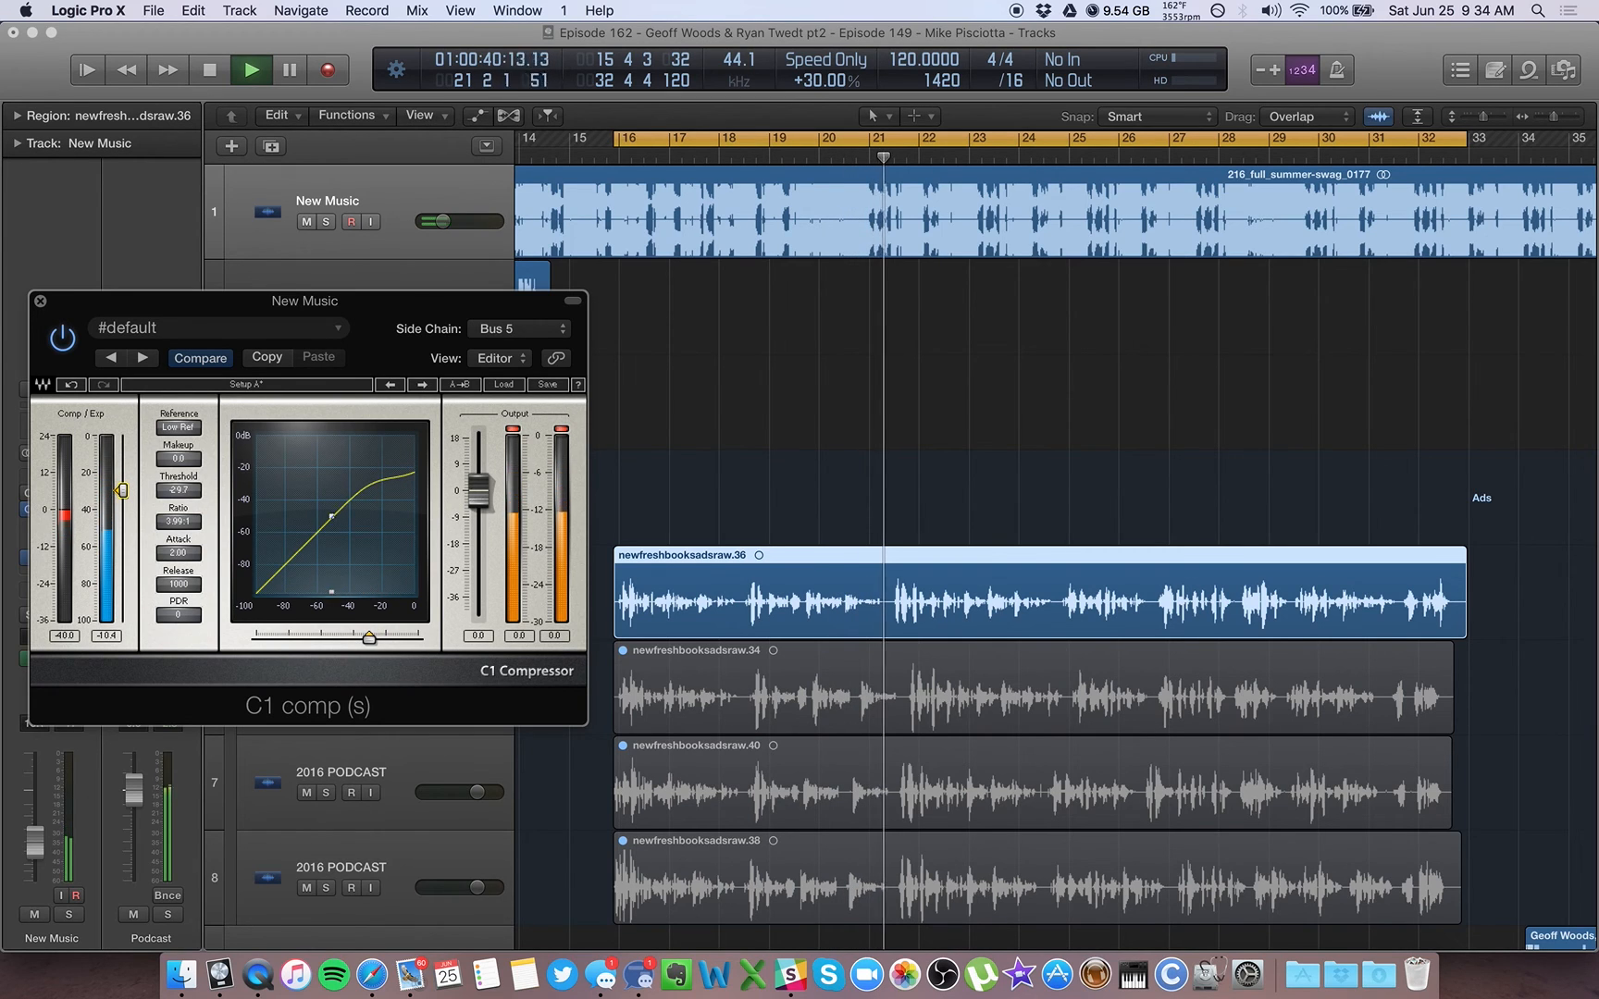
click(248, 69)
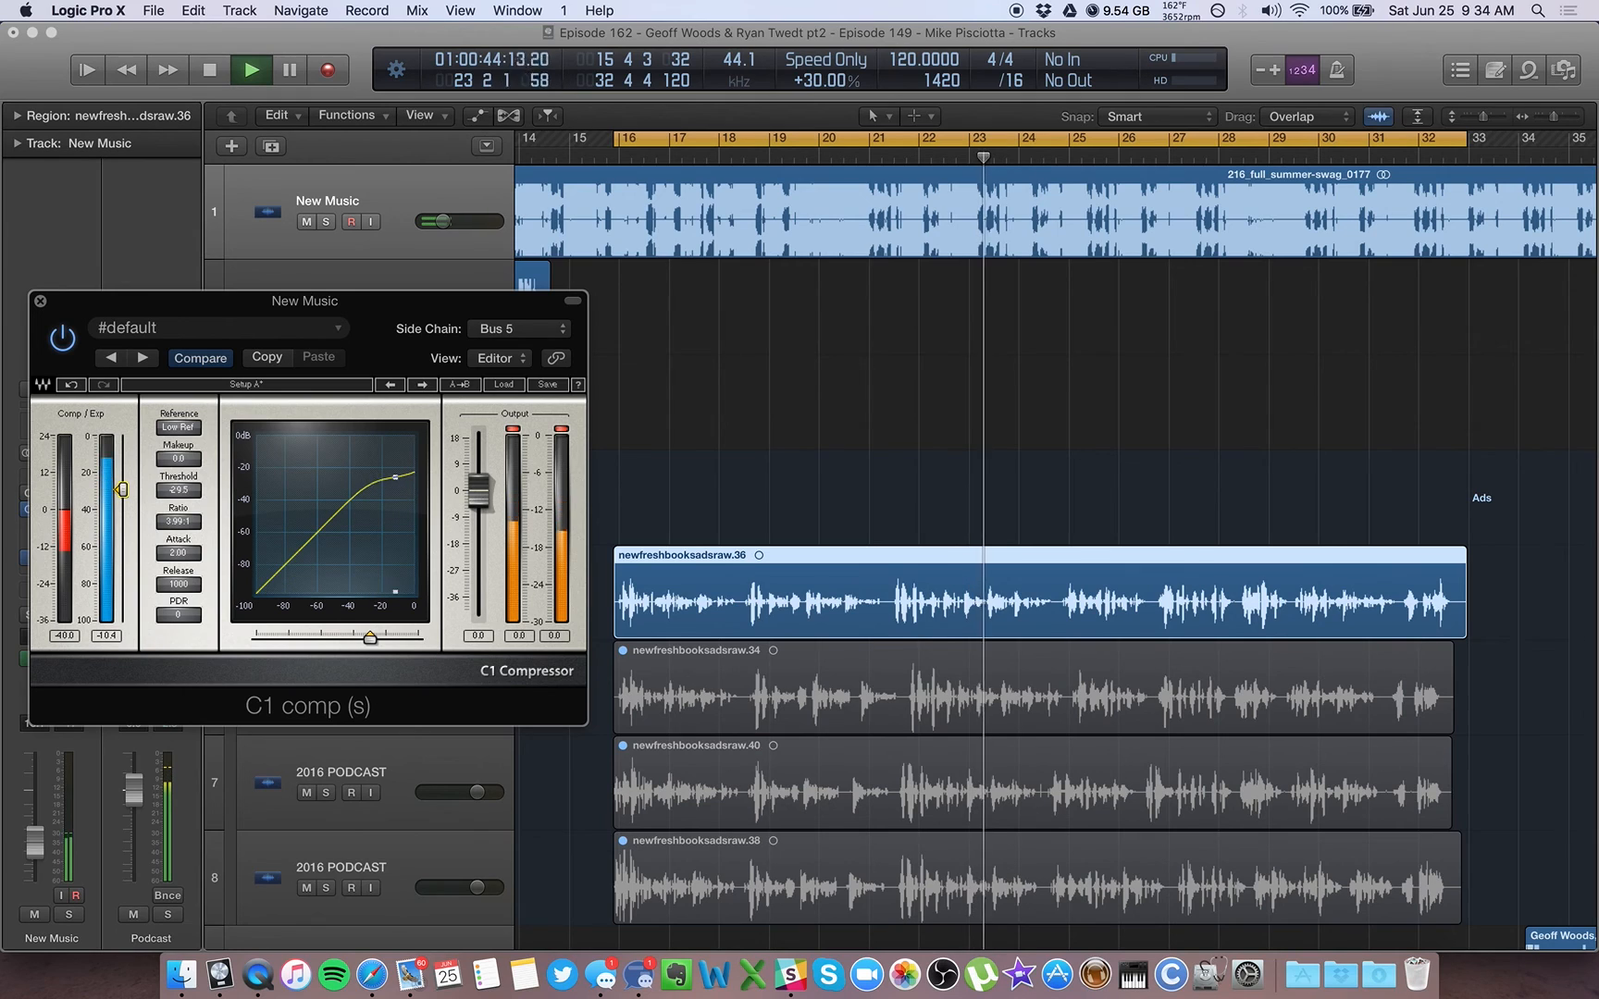
click(250, 70)
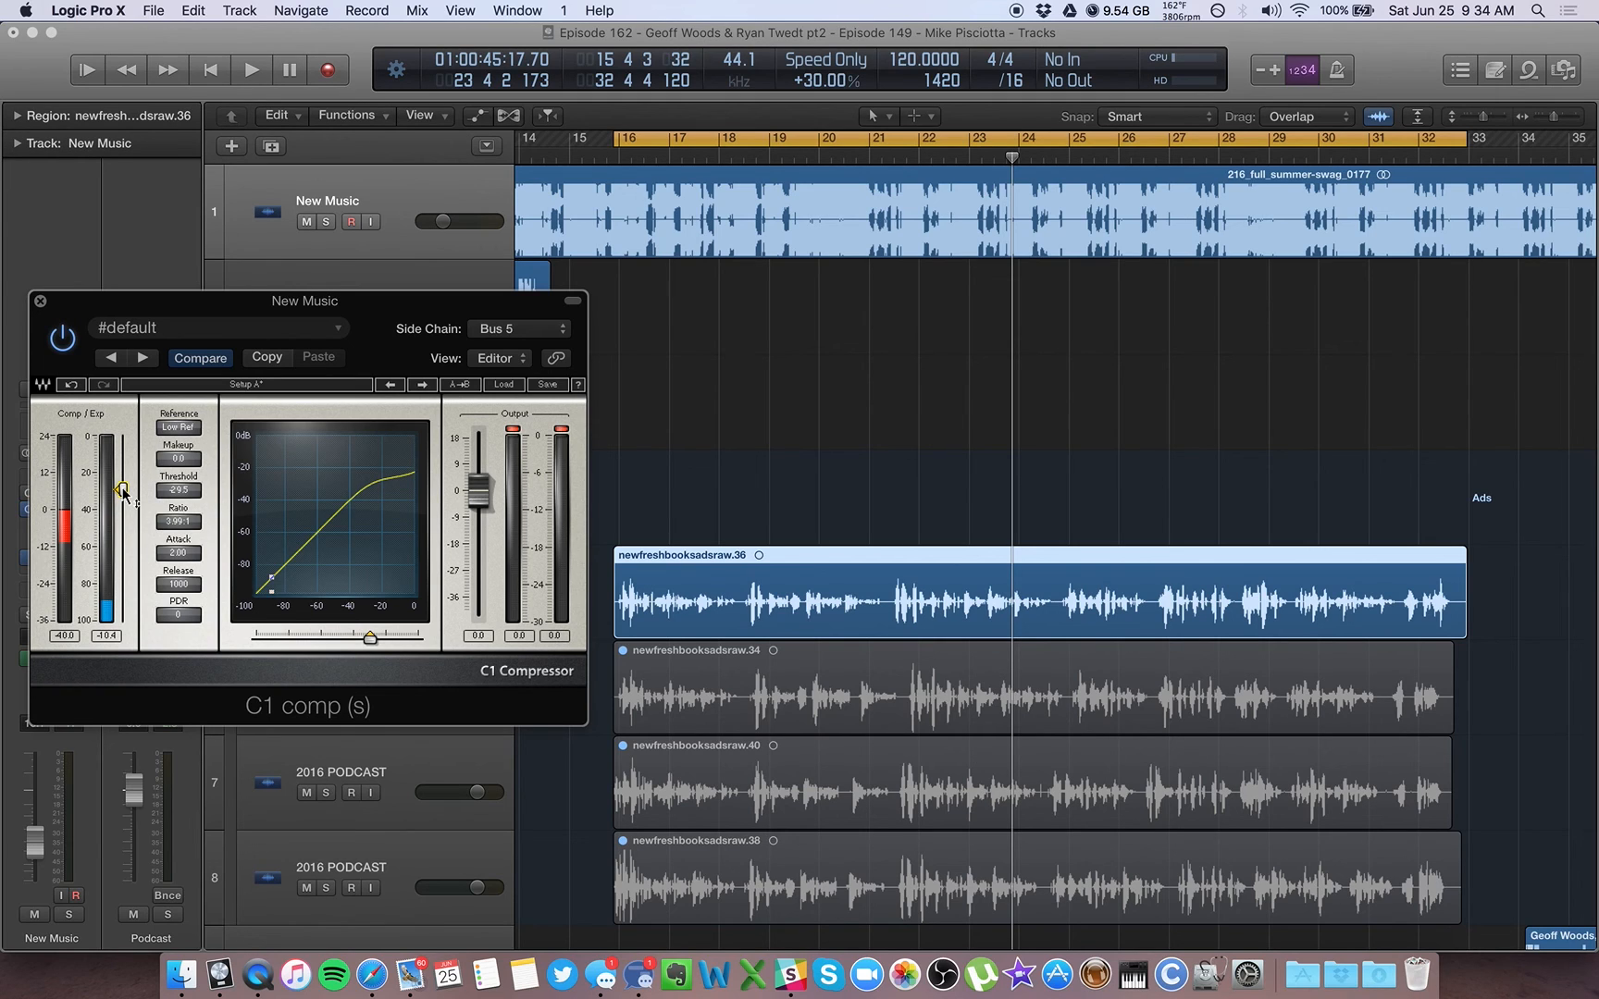
mouse_move(148, 556)
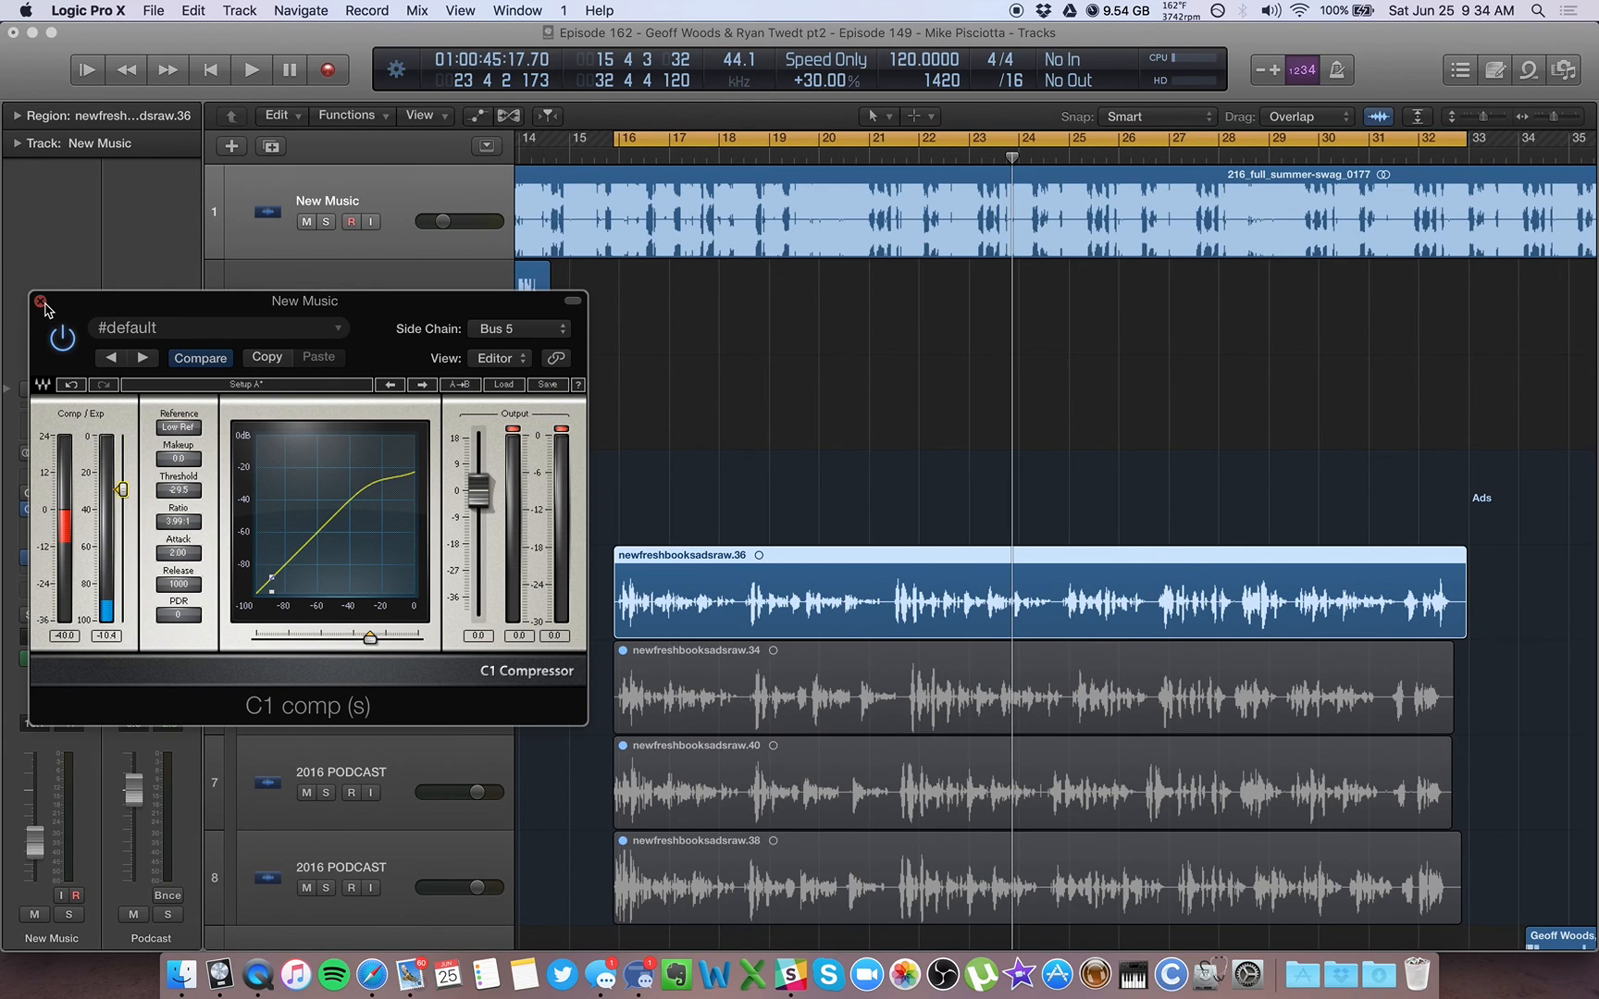
- Close the C1 comp window, revealing the music track's volume automation line
click(41, 302)
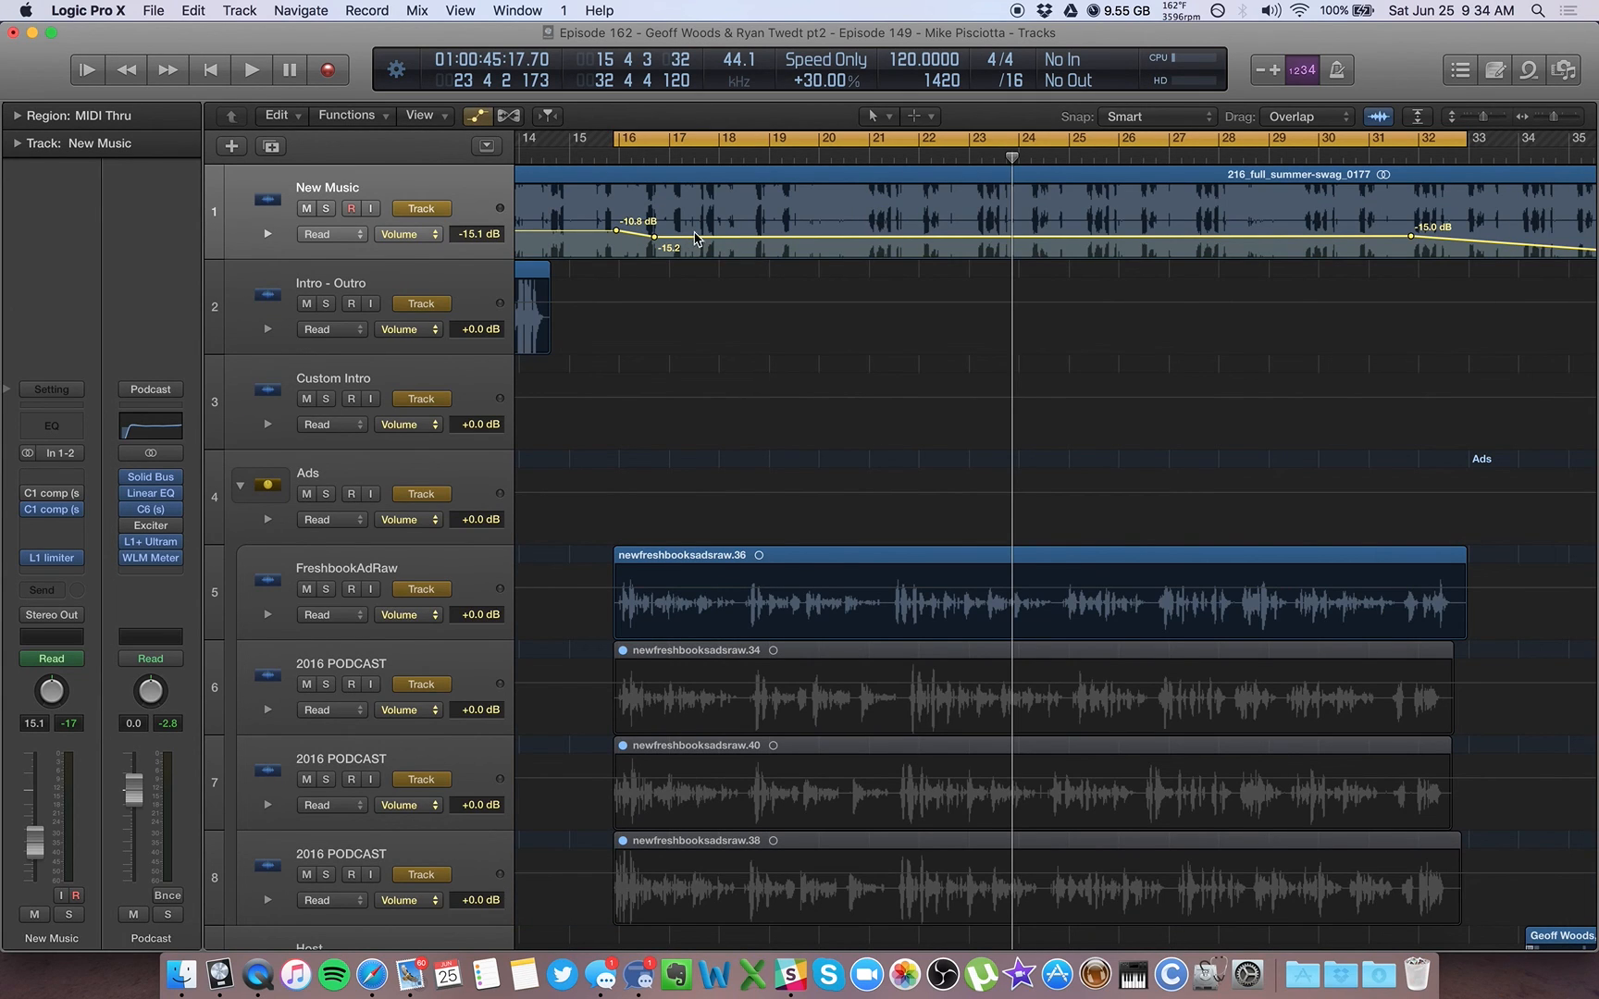
mouse_move(688, 245)
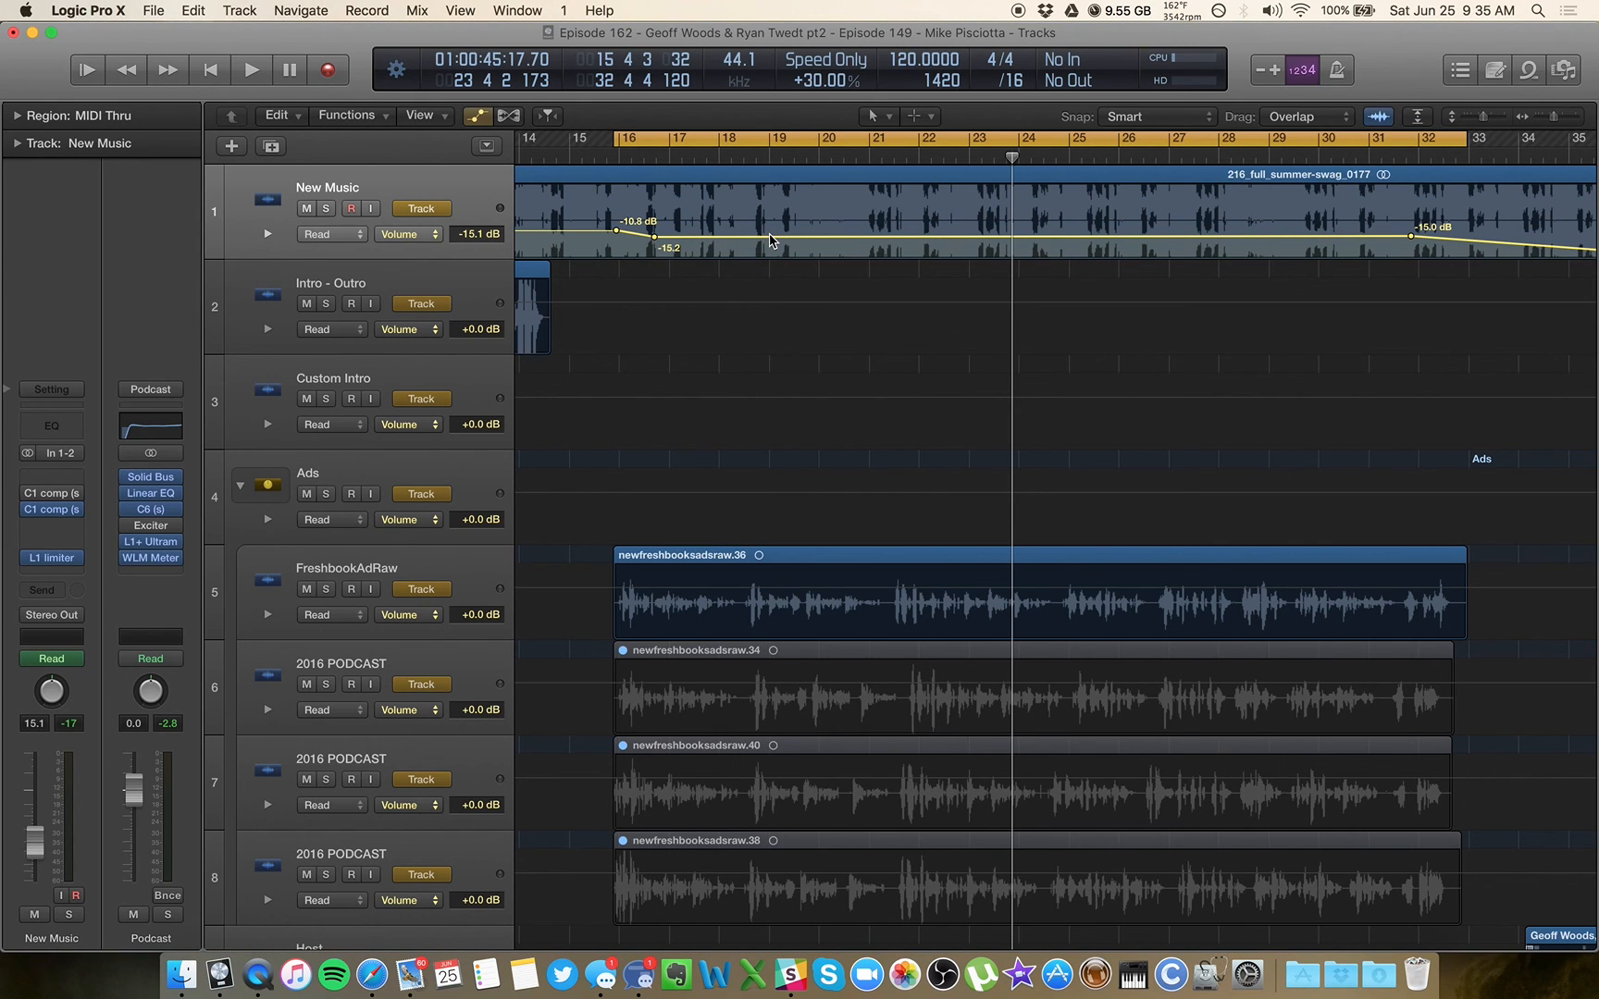
mouse_move(809, 308)
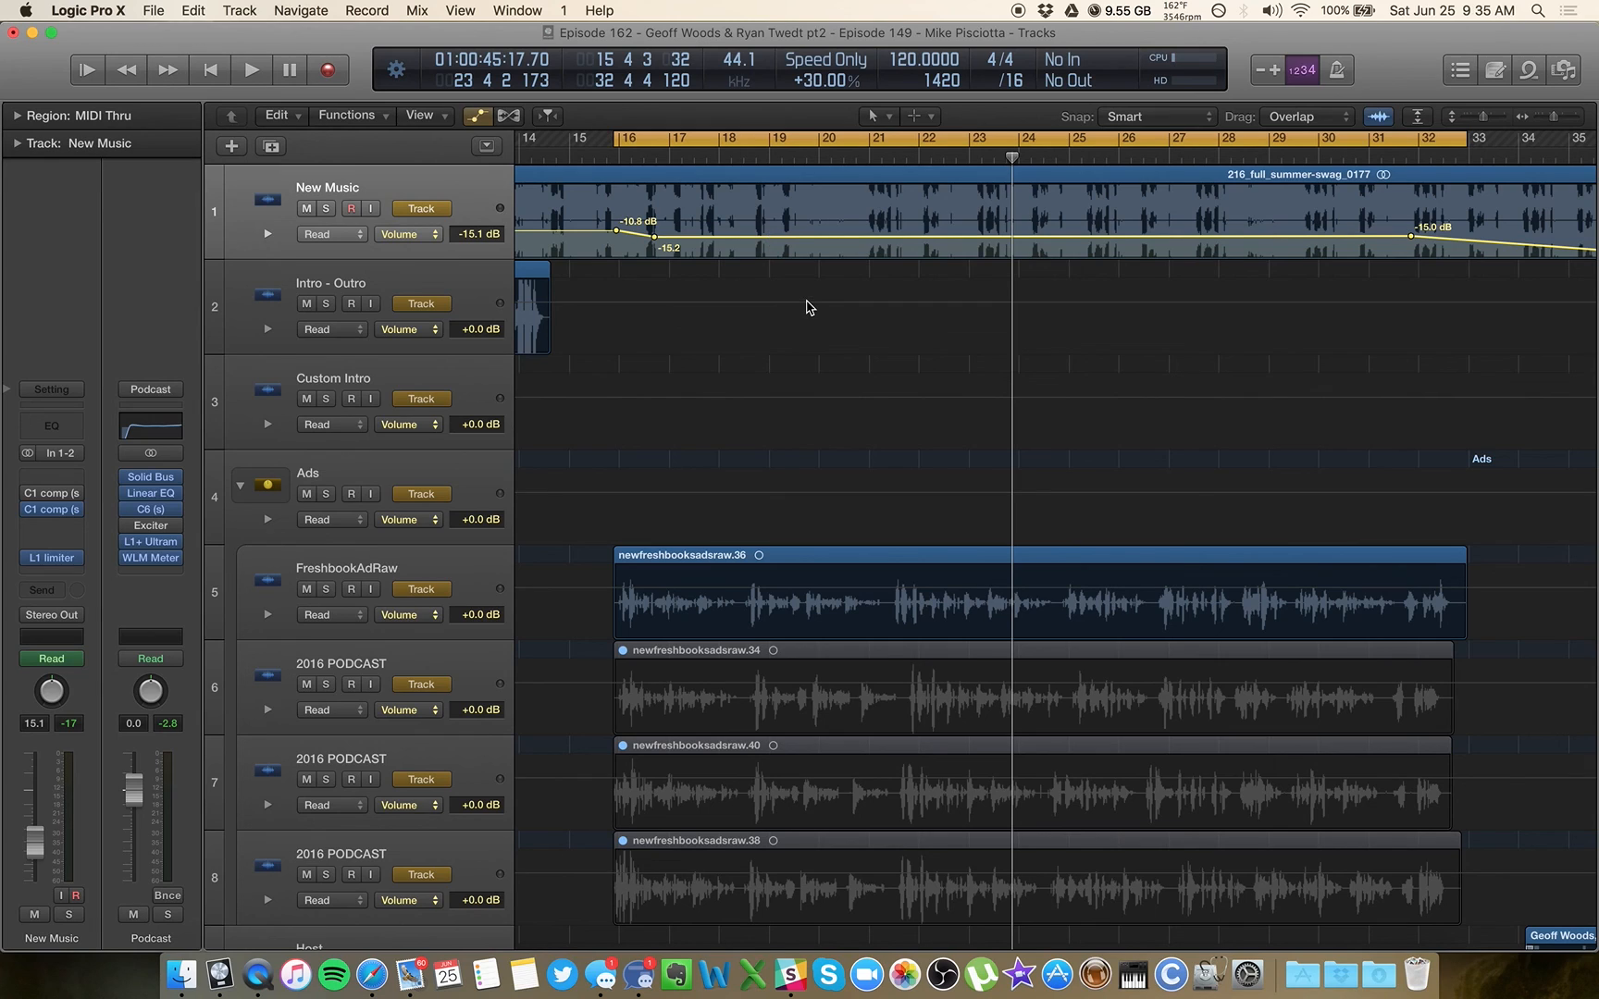